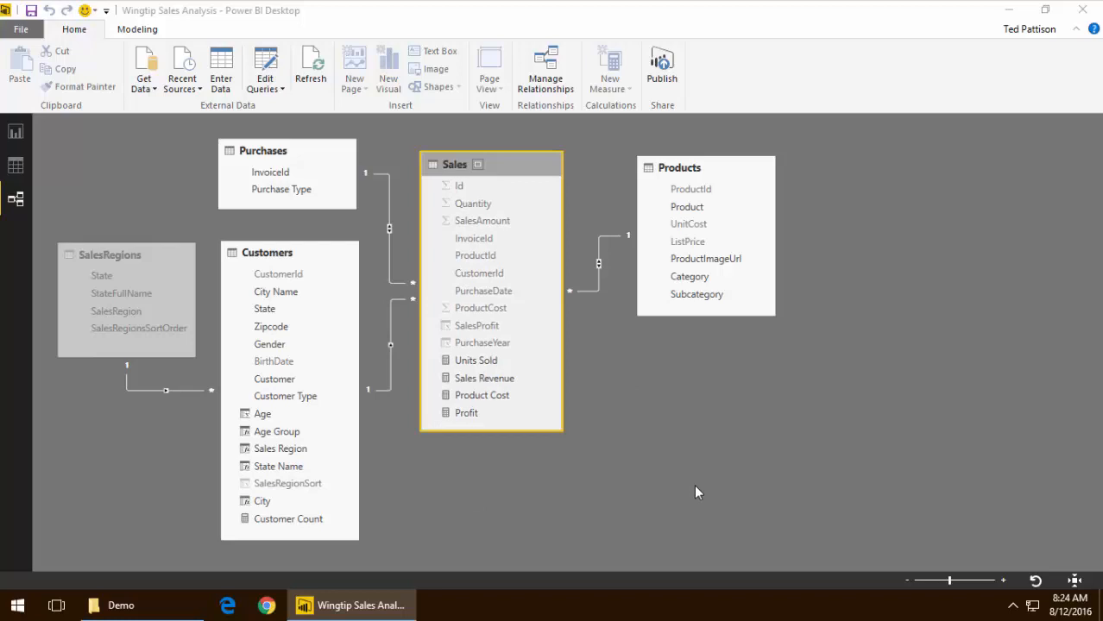
pyautogui.moveTo(654, 466)
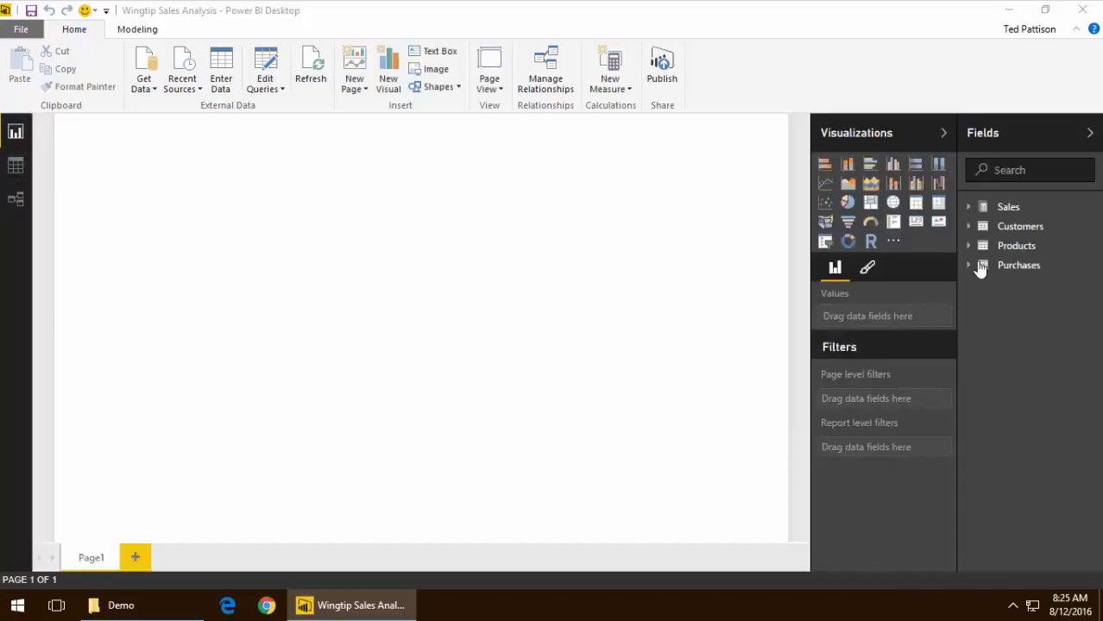
pyautogui.moveTo(1008, 206)
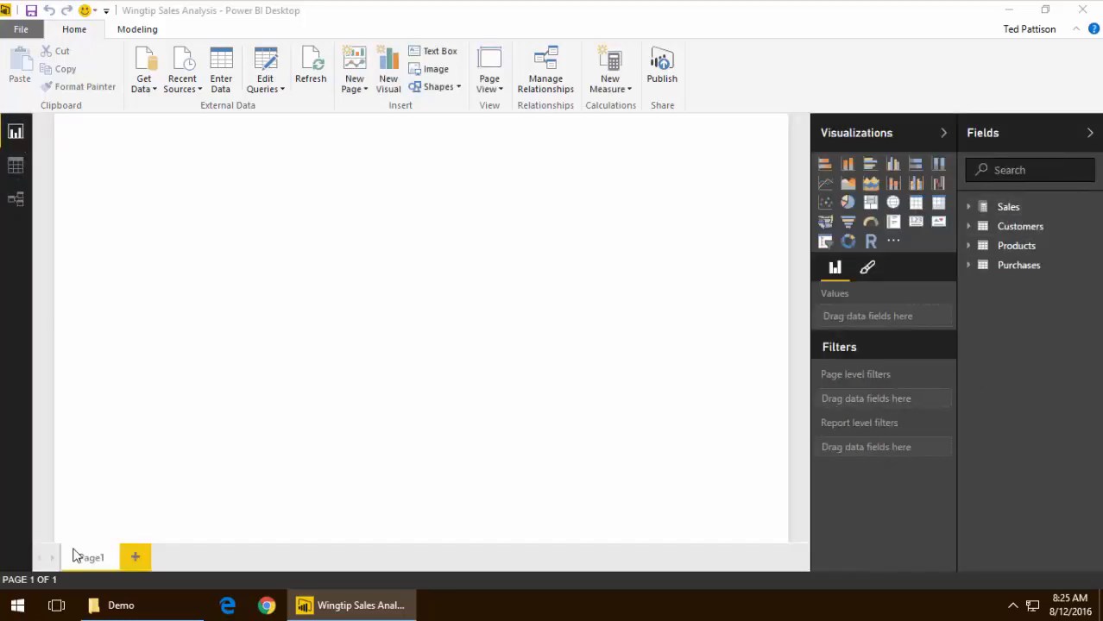
# Show Sales Revenue by PurchaseDate year, quarter and month as a matrix visual
pyautogui.click(15, 199)
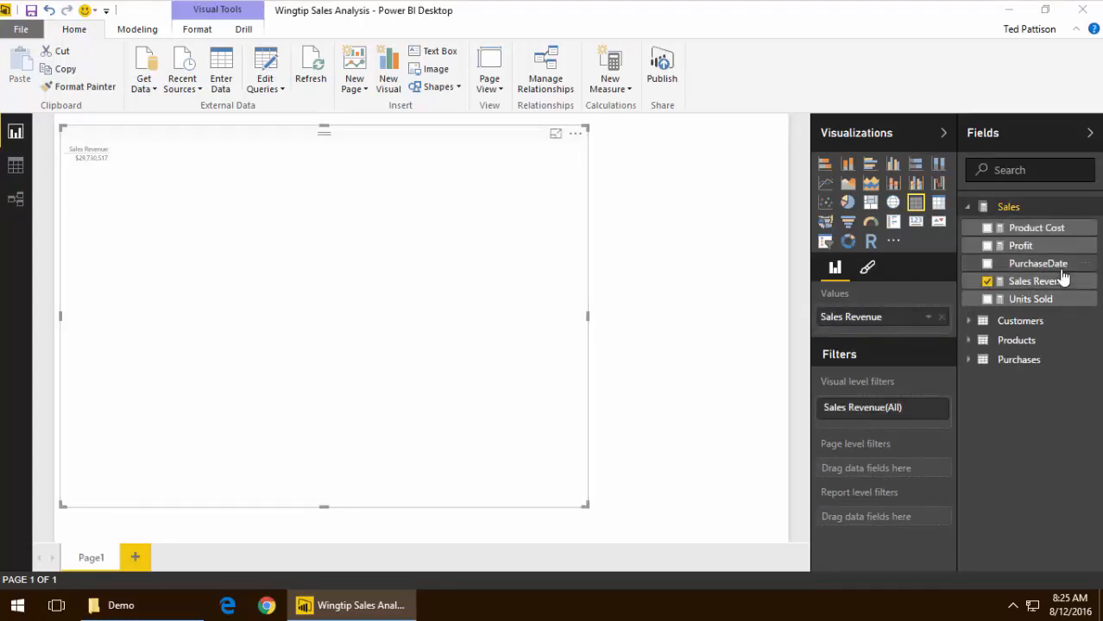
pyautogui.click(987, 263)
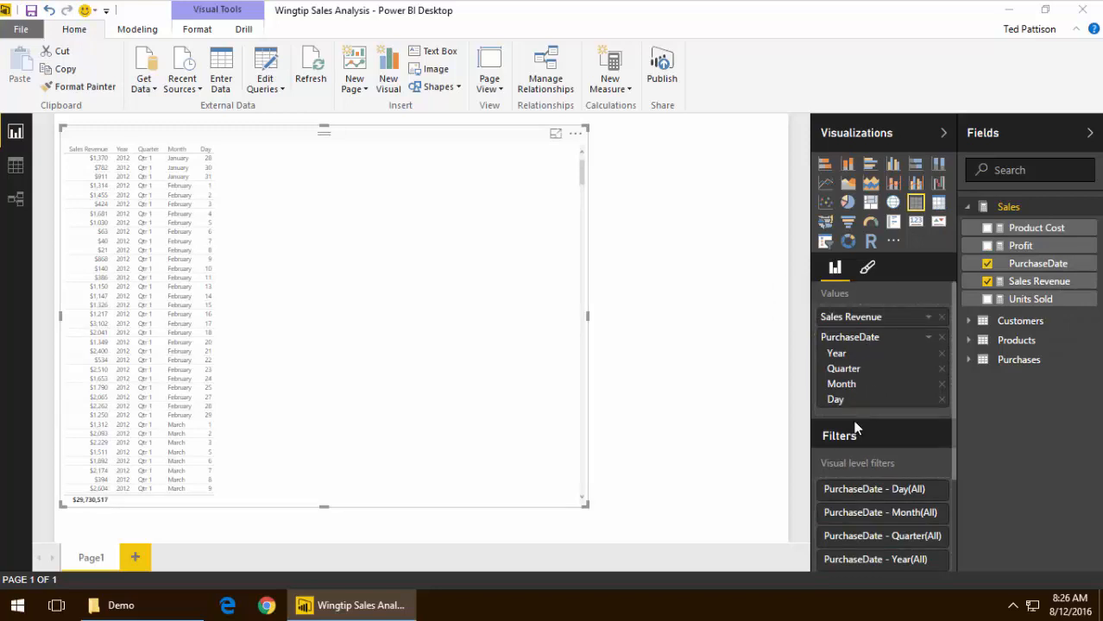
pyautogui.click(938, 203)
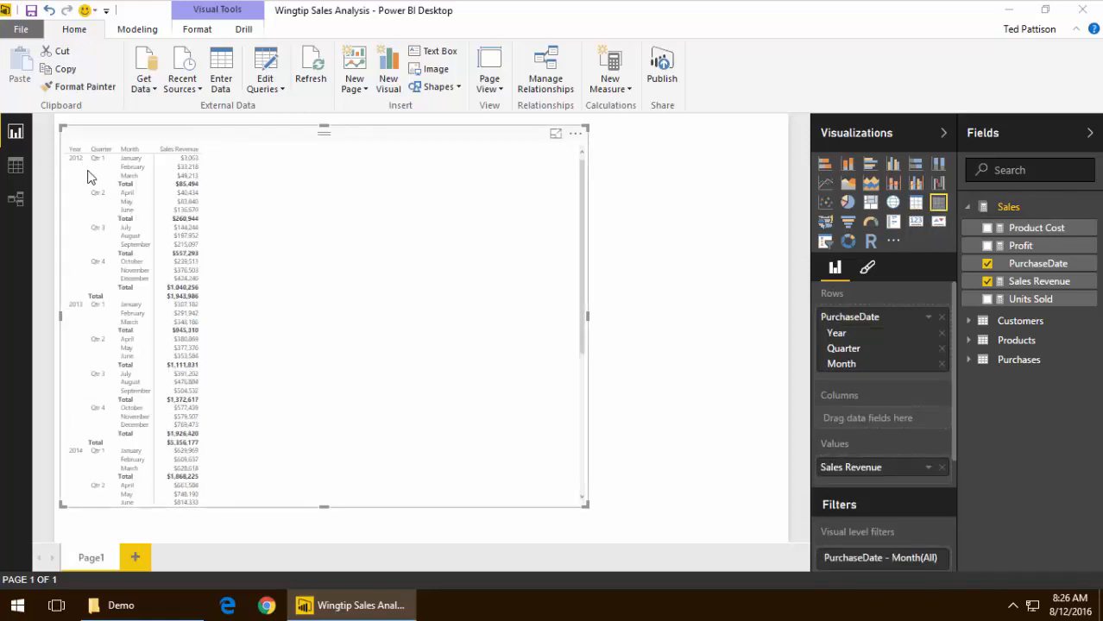
pyautogui.moveTo(860, 356)
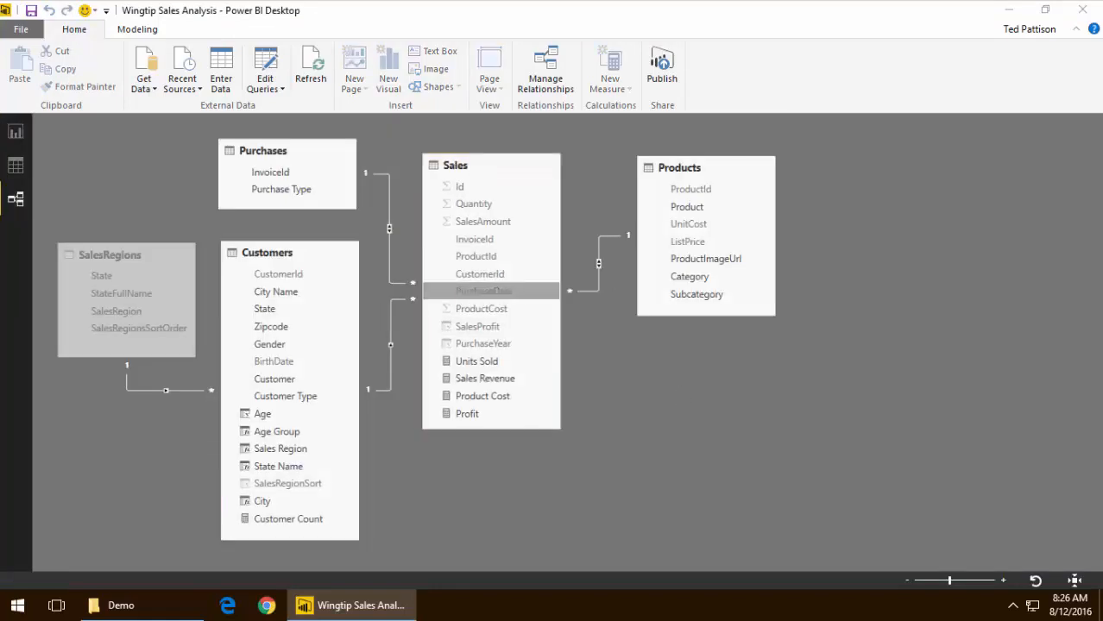
# In Data view, create the calculated table Calendar = CALENDARAUTO()
pyautogui.click(136, 28)
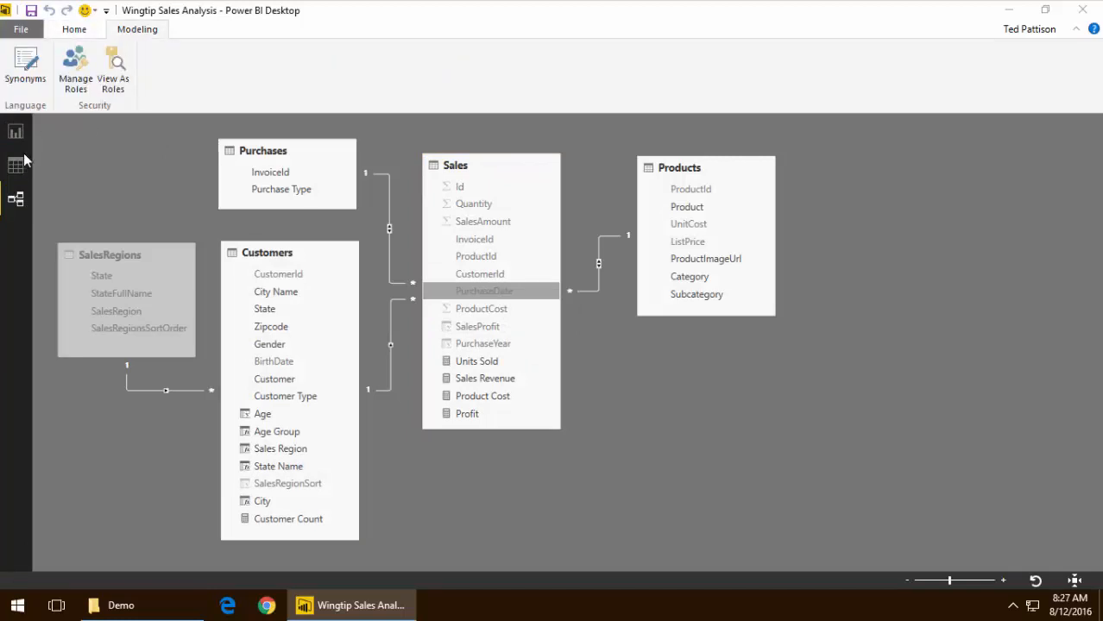
pyautogui.click(16, 165)
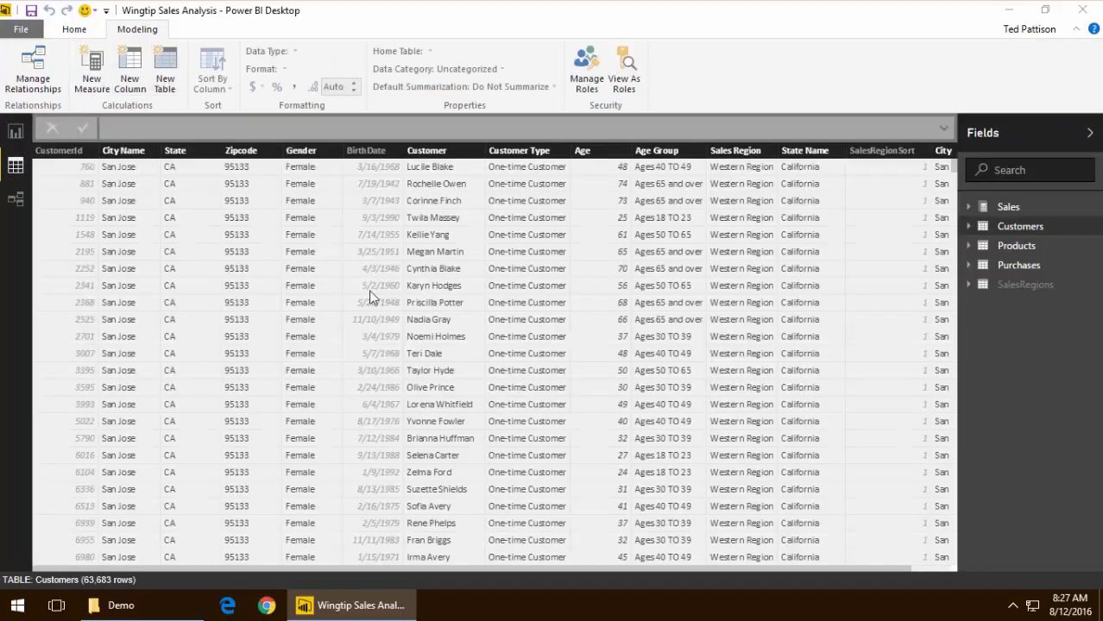
pyautogui.click(164, 69)
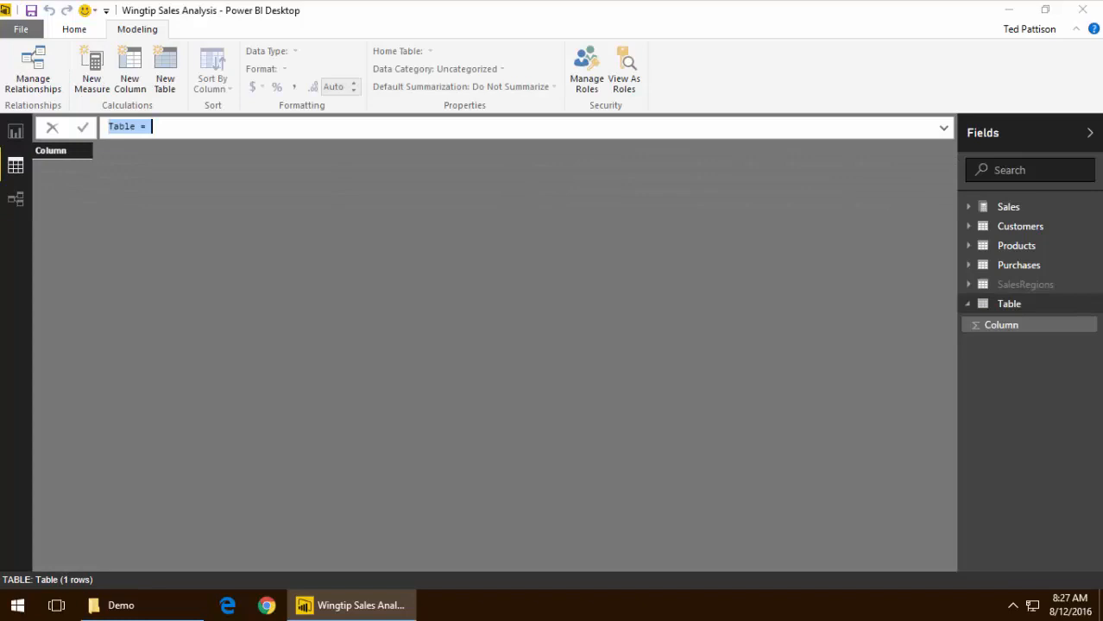
pyautogui.write('Cale')
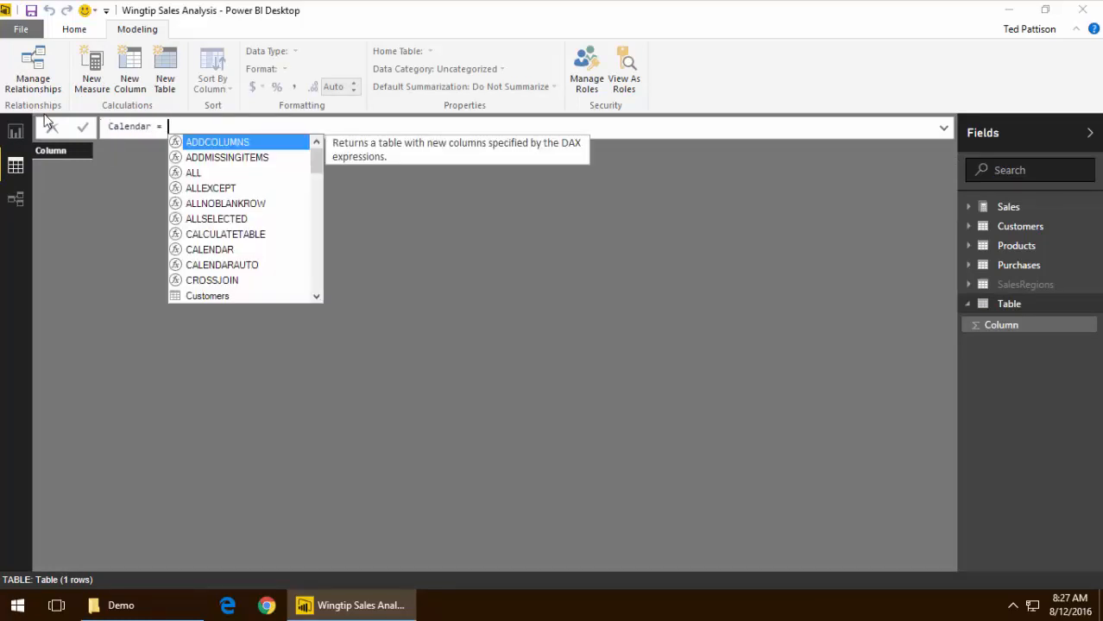
pyautogui.write('CALENDARAUTO()')
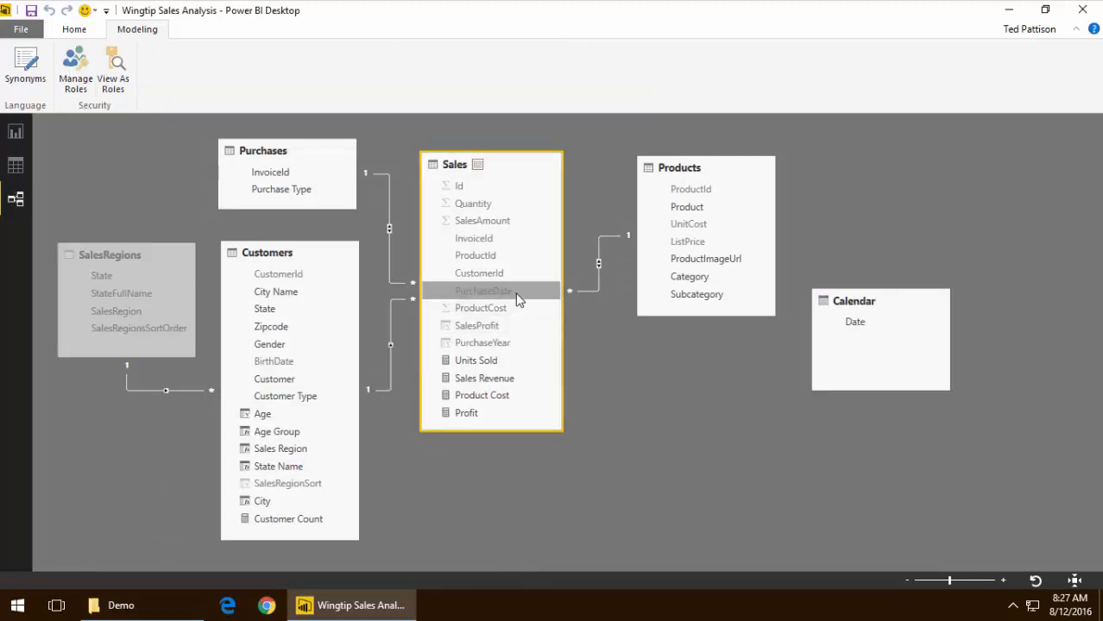
pyautogui.moveTo(522, 300)
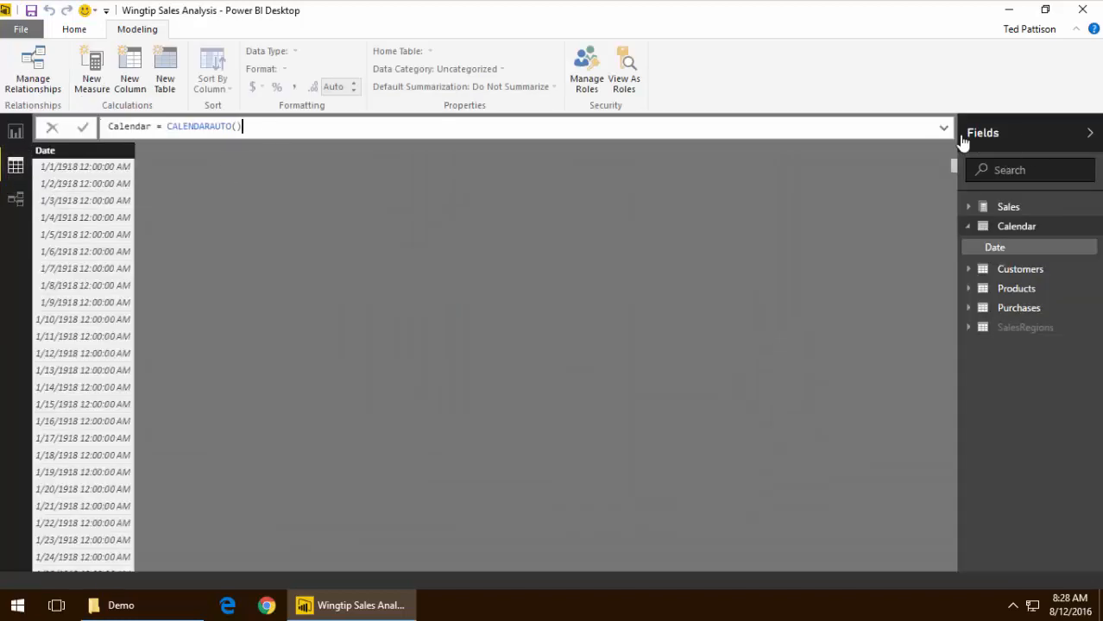
# Change the Calendar formula to CALENDAR(DATE(2012,1,1), DATE(2015,12,31))
pyautogui.write('CALENDAR')
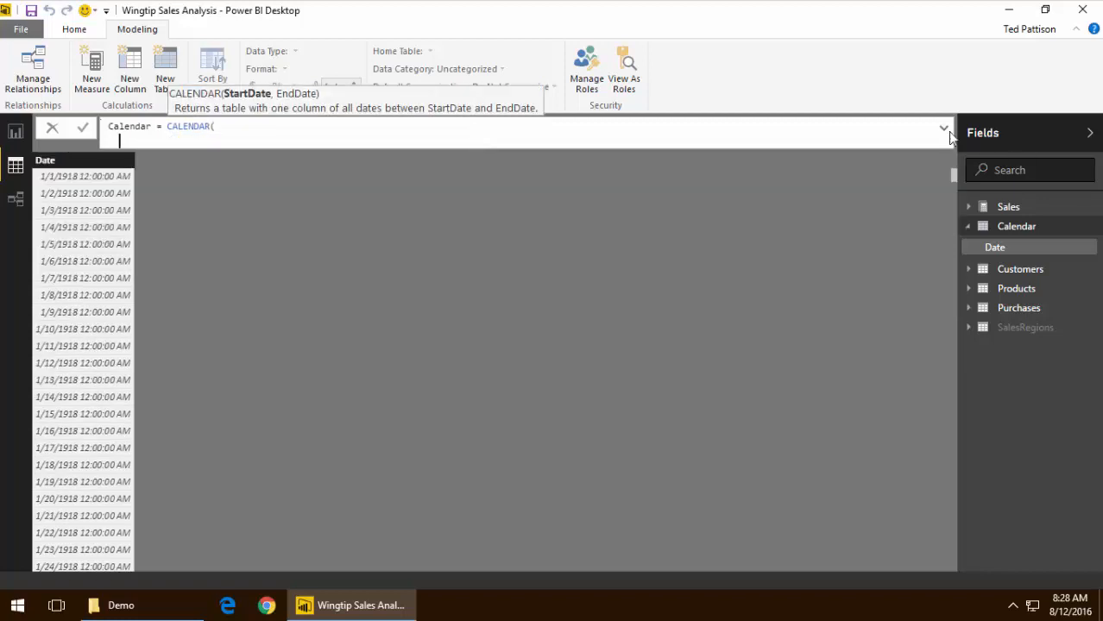
pyautogui.write('Date')
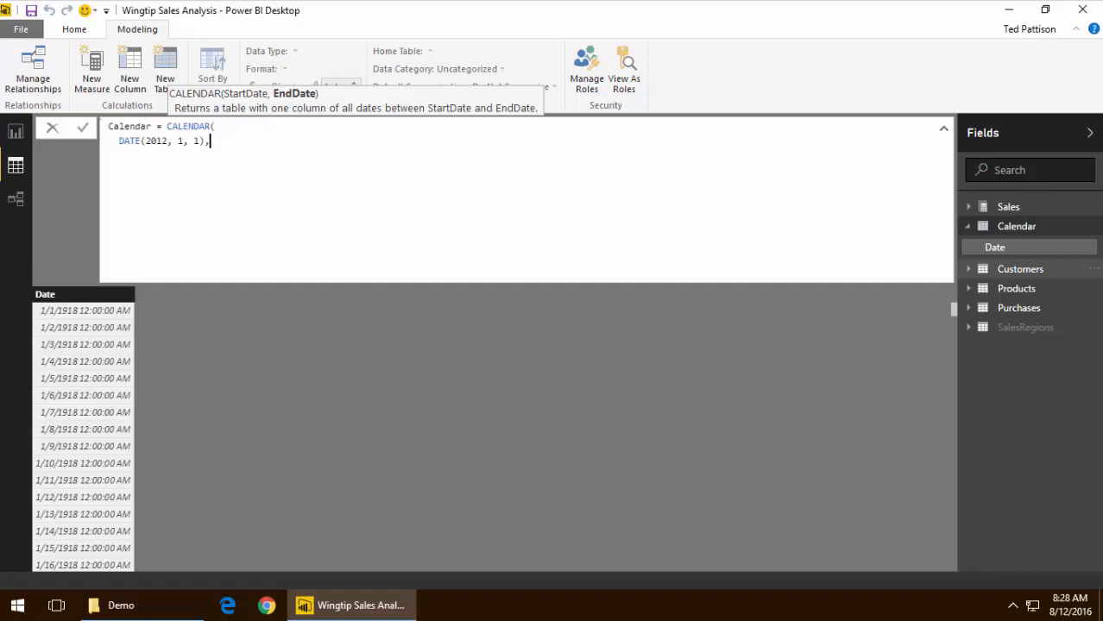
pyautogui.write('DATE(2015, 12, 31')
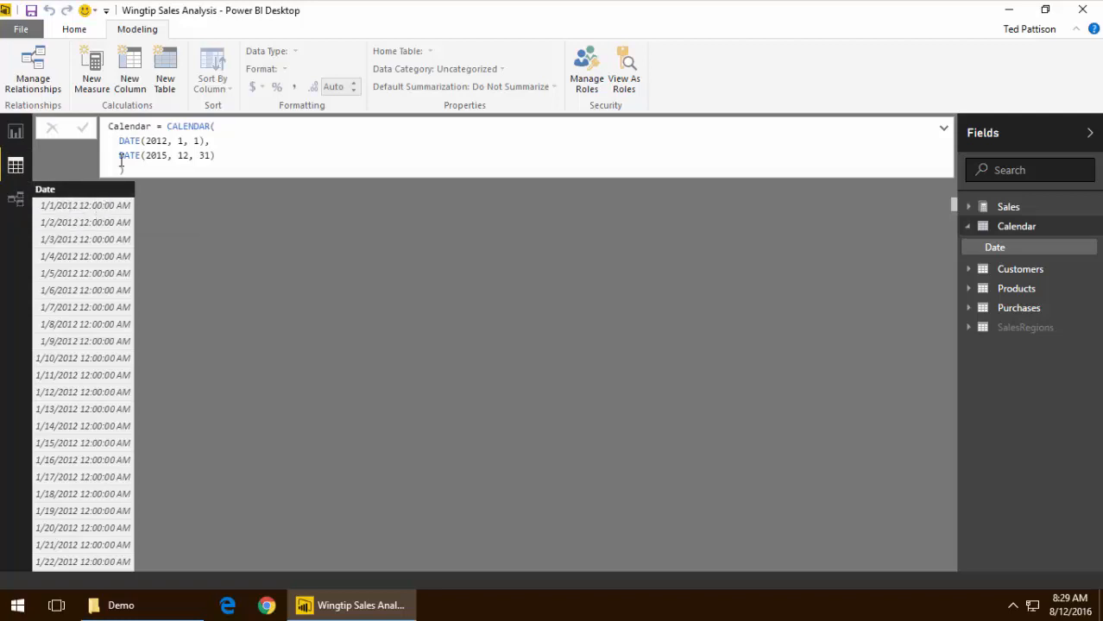
pyautogui.click(15, 199)
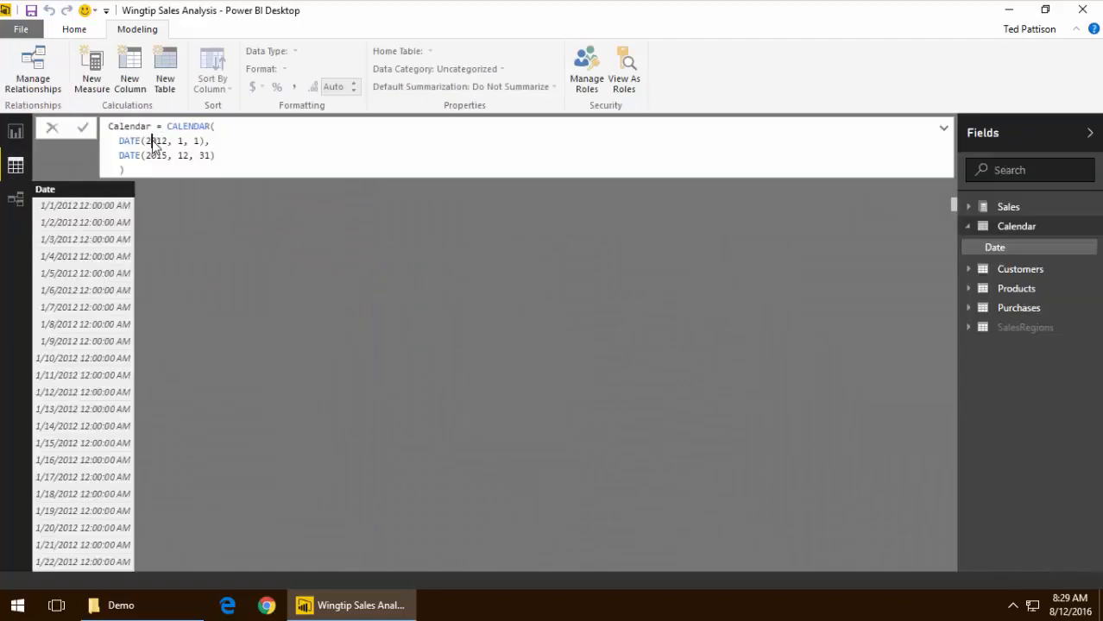
# Replace the fixed years with YEAR(MIN(Sales[PurchaseDate])) and YEAR(MAX(Sales[PurchaseDate]))
pyautogui.write('Year')
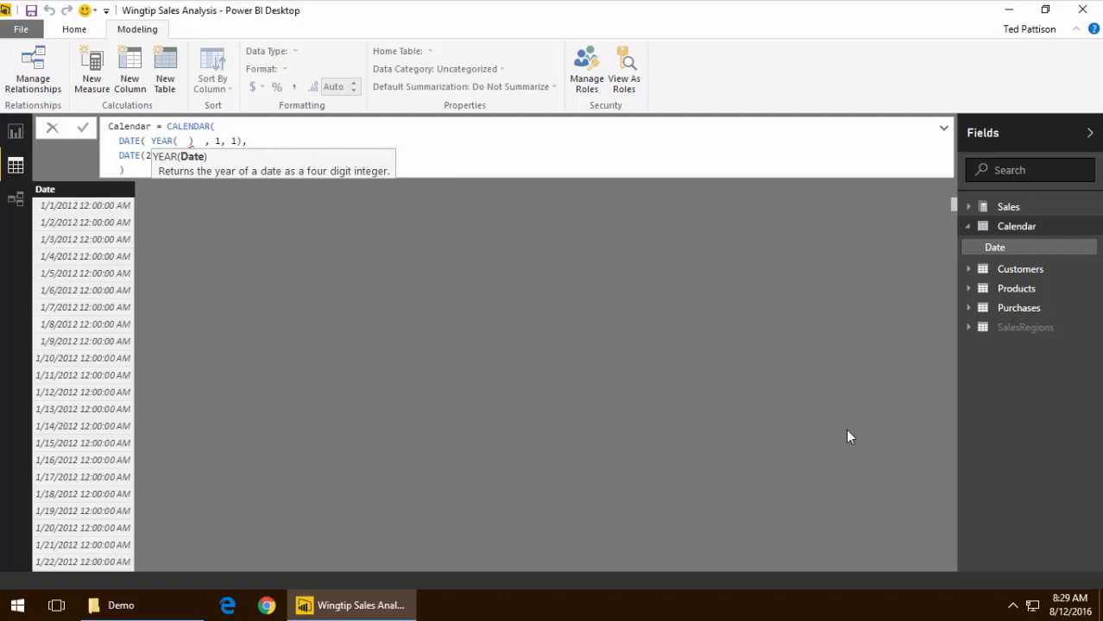
pyautogui.write('MIN(')
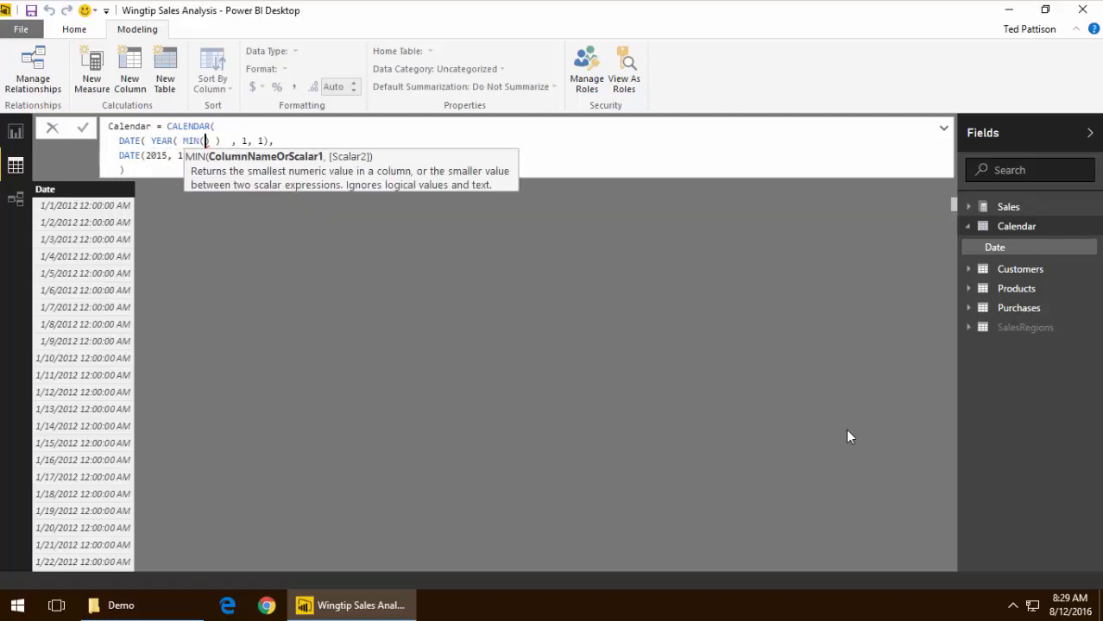
pyautogui.write('Sales[PurchaseDate]')
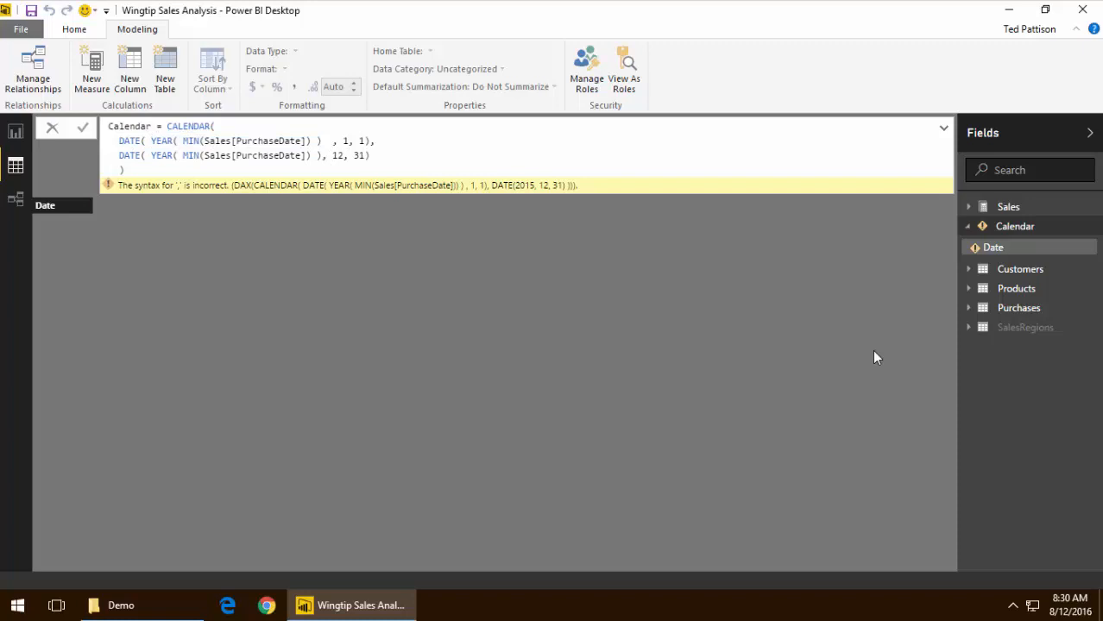
pyautogui.write('MAX')
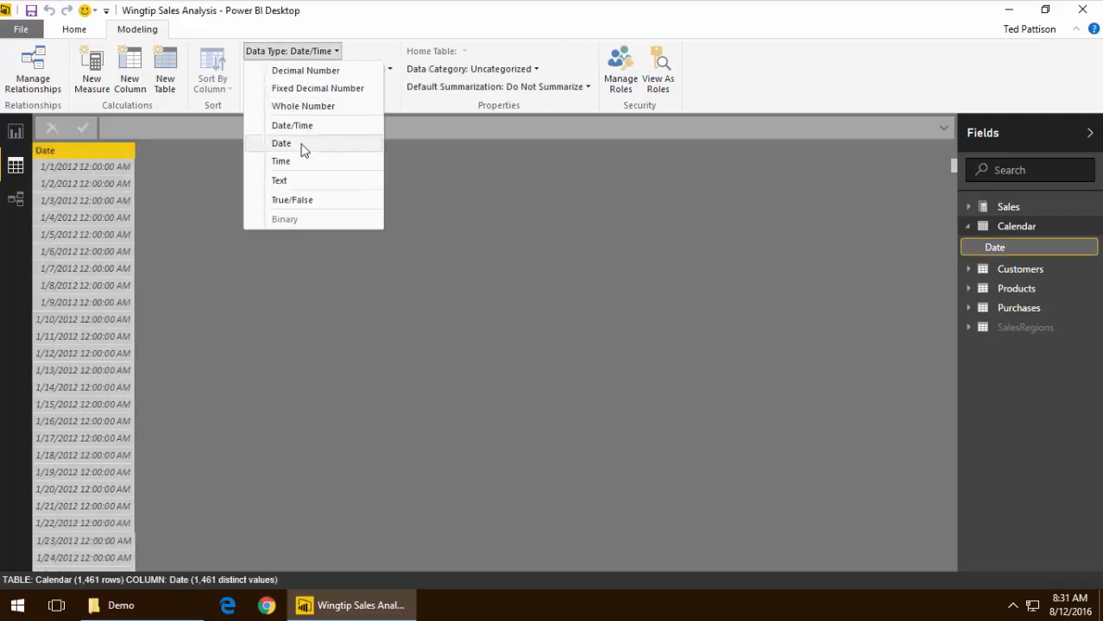
# Set the Calendar Date column's data type to Date and its format to M/d/yyyy
pyautogui.click(282, 143)
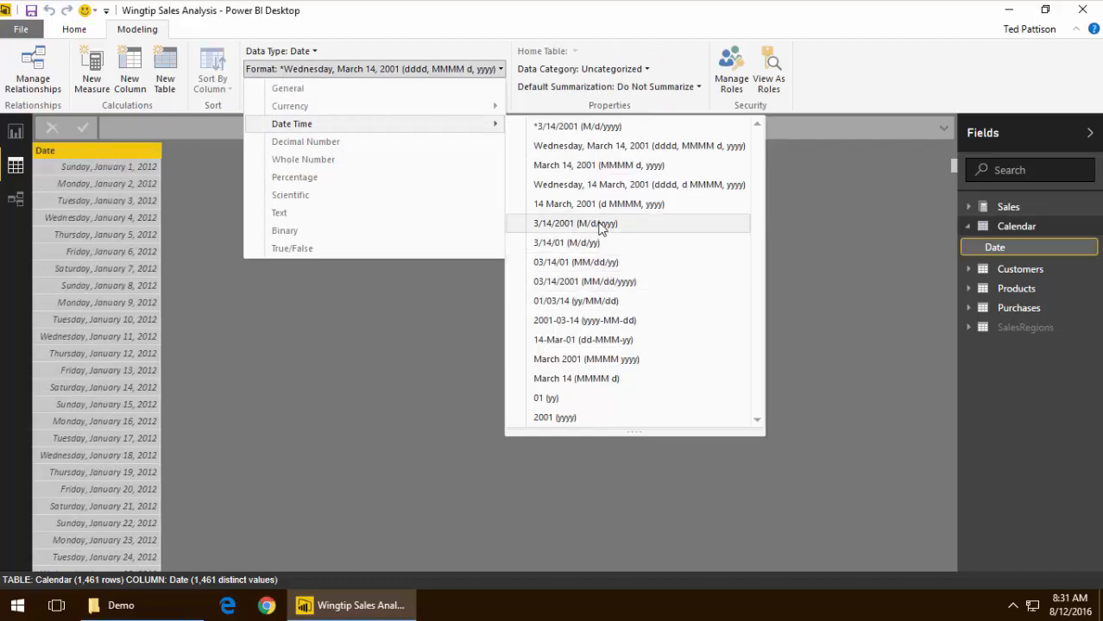
pyautogui.click(574, 223)
pyautogui.write('Quarter = ')
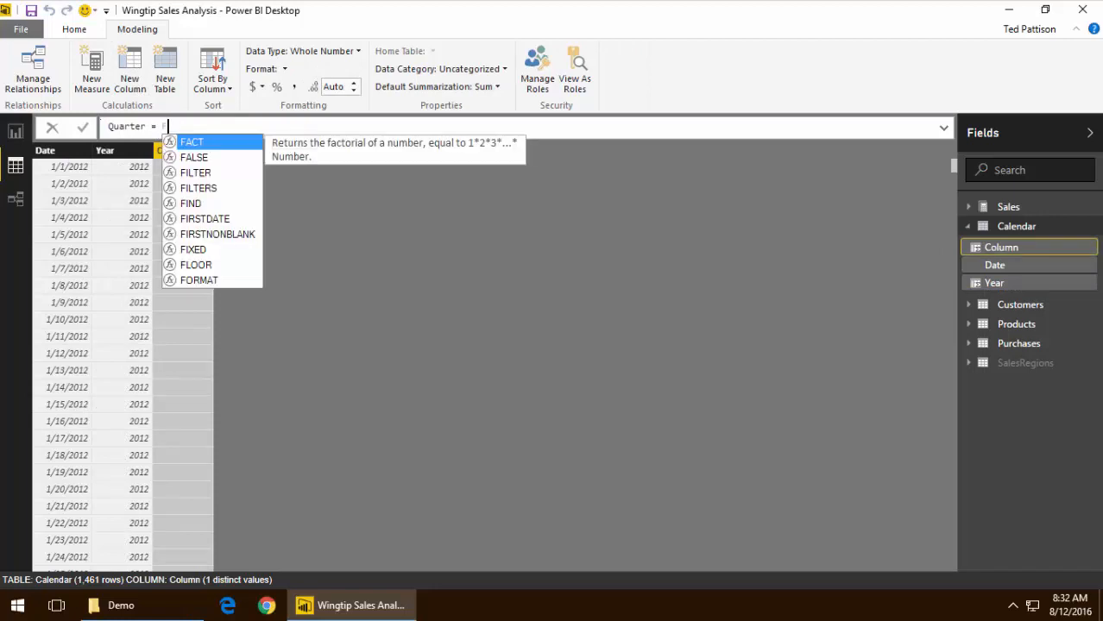
# Finish the Quarter column formula from 'Calendar'[Date] with a "Q" prefix
pyautogui.write("FORMAT('Calendar'[Date]")
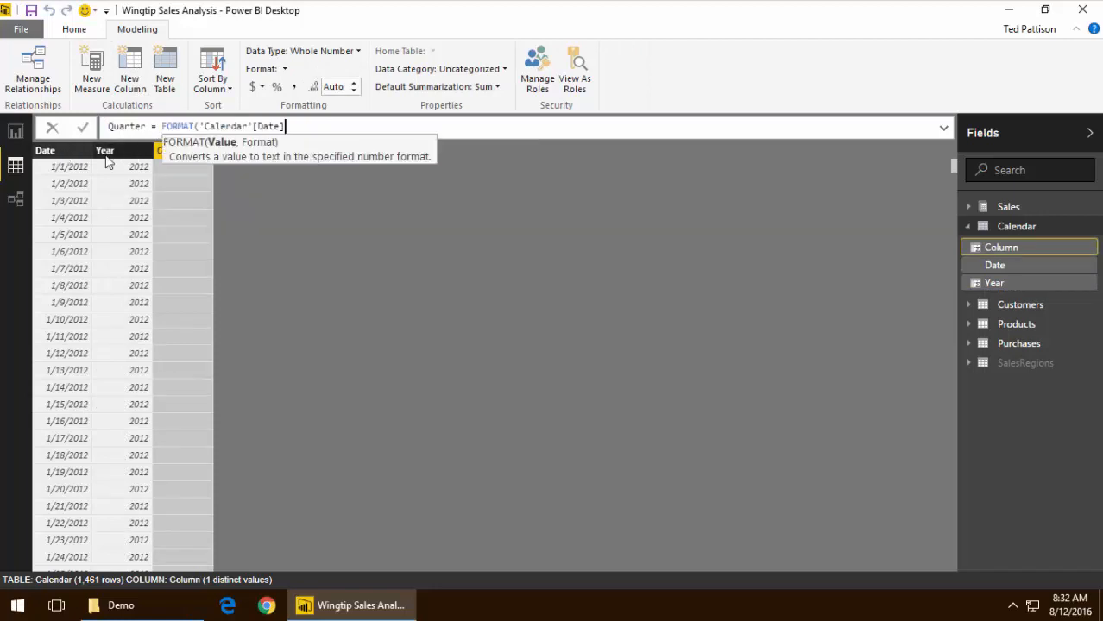
pyautogui.write(', "q')
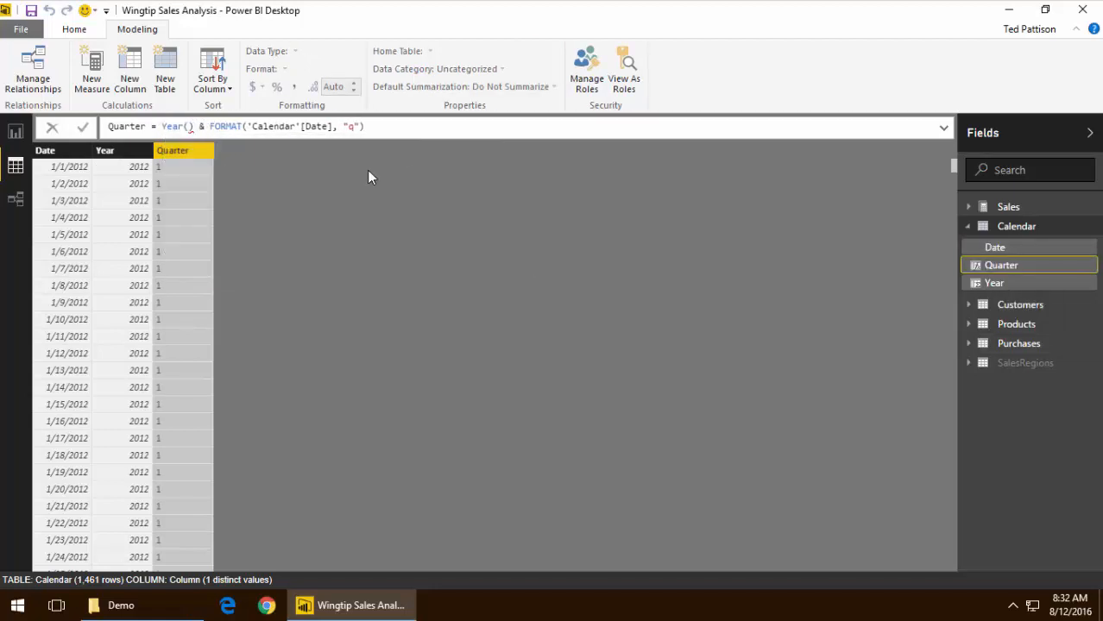
pyautogui.write('"Q" &')
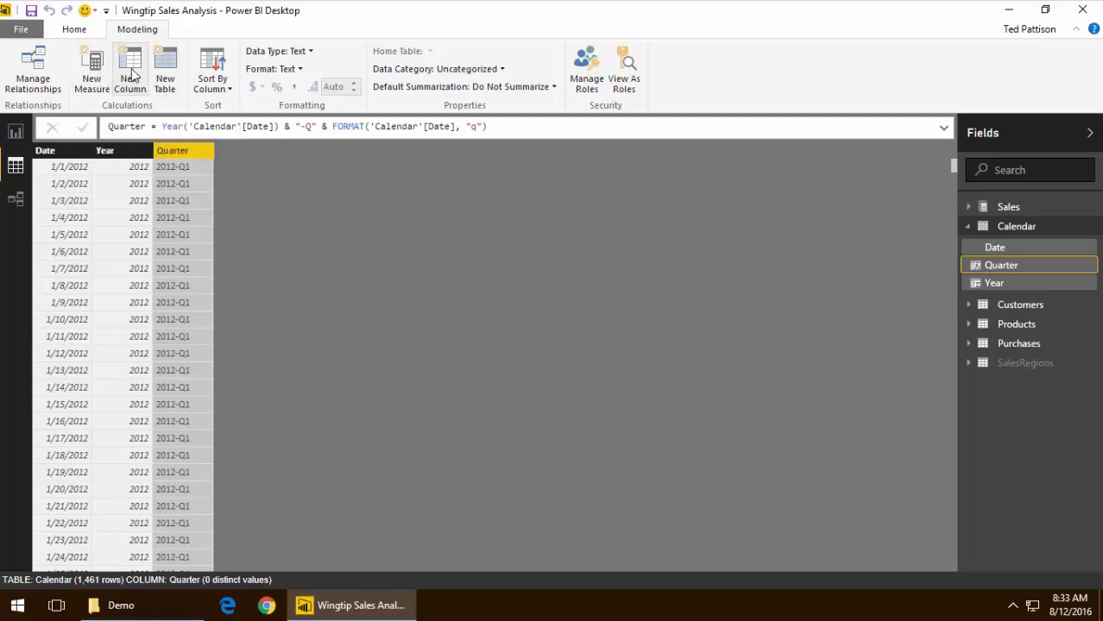
# Add a Month column formatting 'Calendar'[Date] like Jan 2012
pyautogui.click(129, 69)
pyautogui.write('Month =')
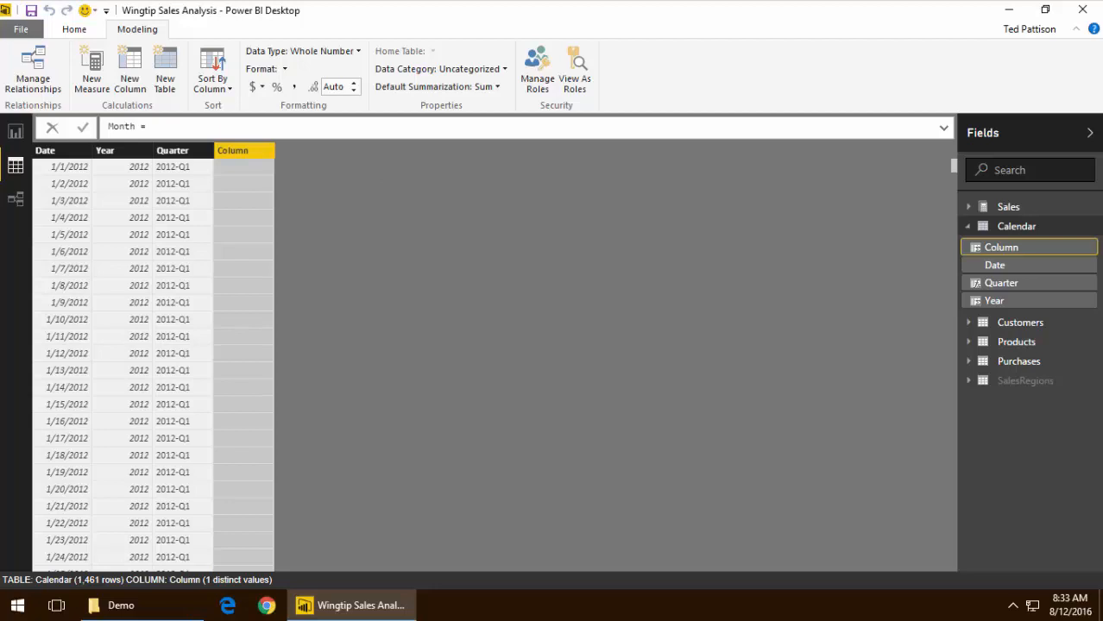
pyautogui.moveTo(293, 145)
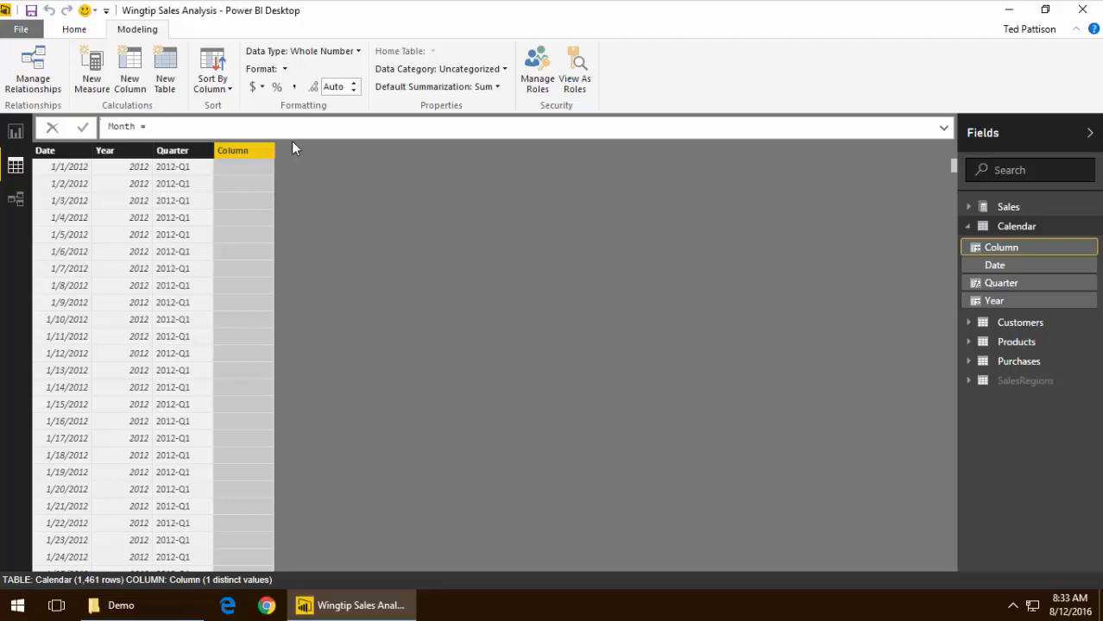
pyautogui.write('FORMAT(')
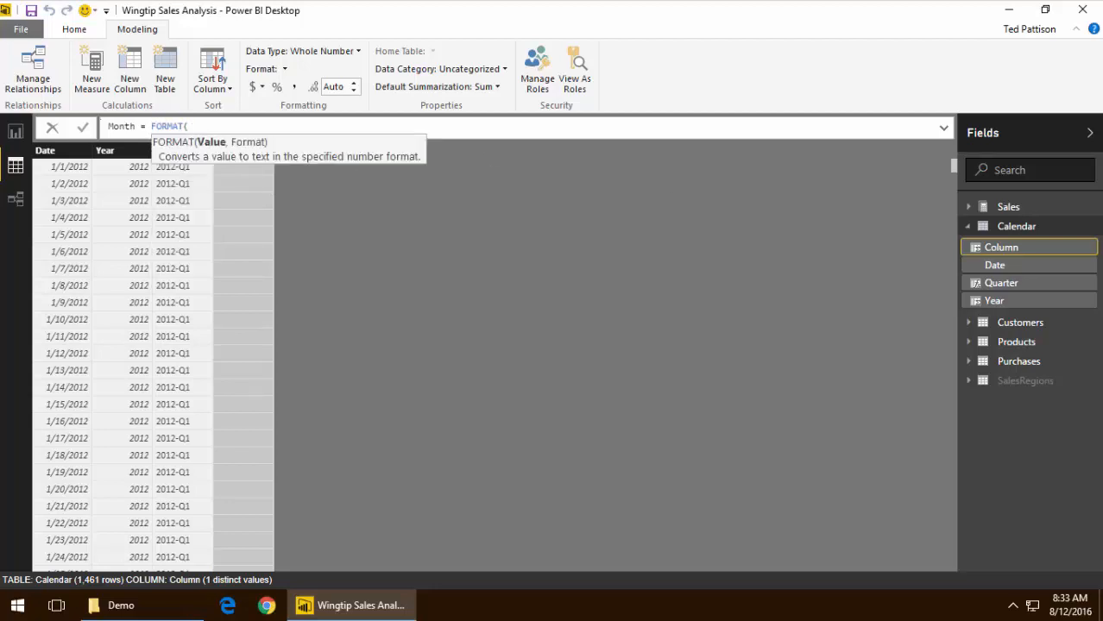
pyautogui.write("'Calendar'[Date],")
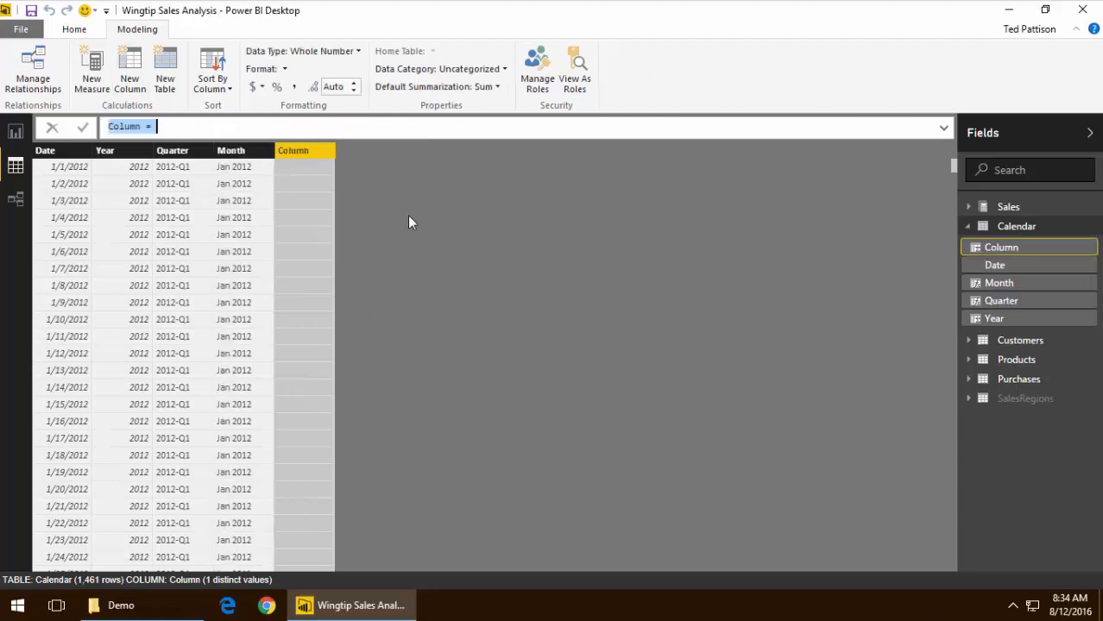
# Add the MonthSort column = FORMAT('Calendar'[Date], "yyyy-MM")
pyautogui.write('MonthSort')
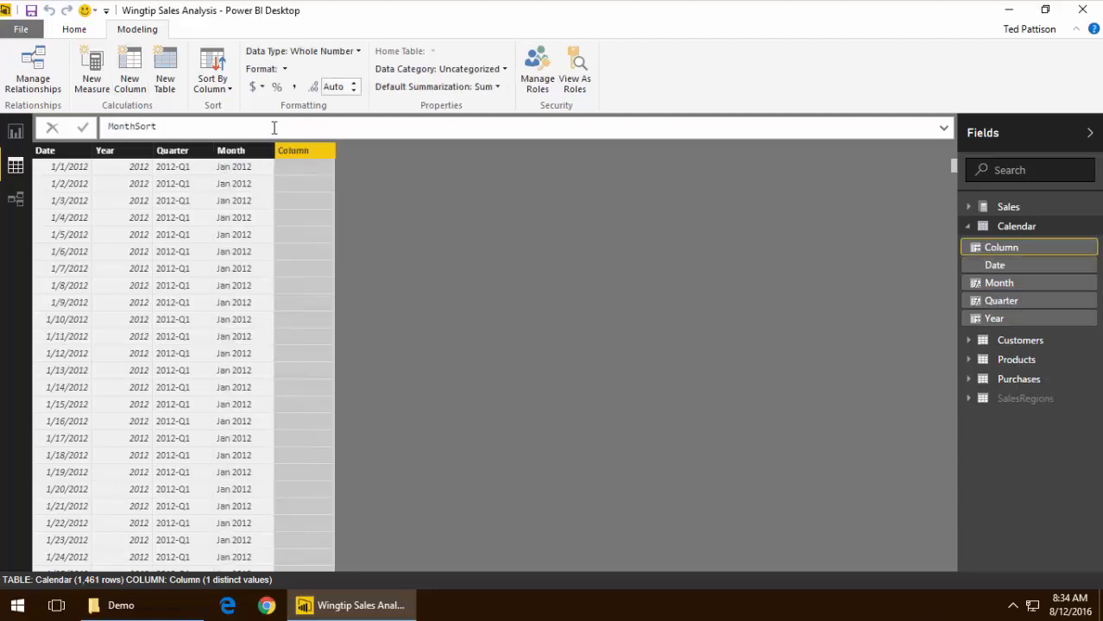
pyautogui.write('= FORMAT(')
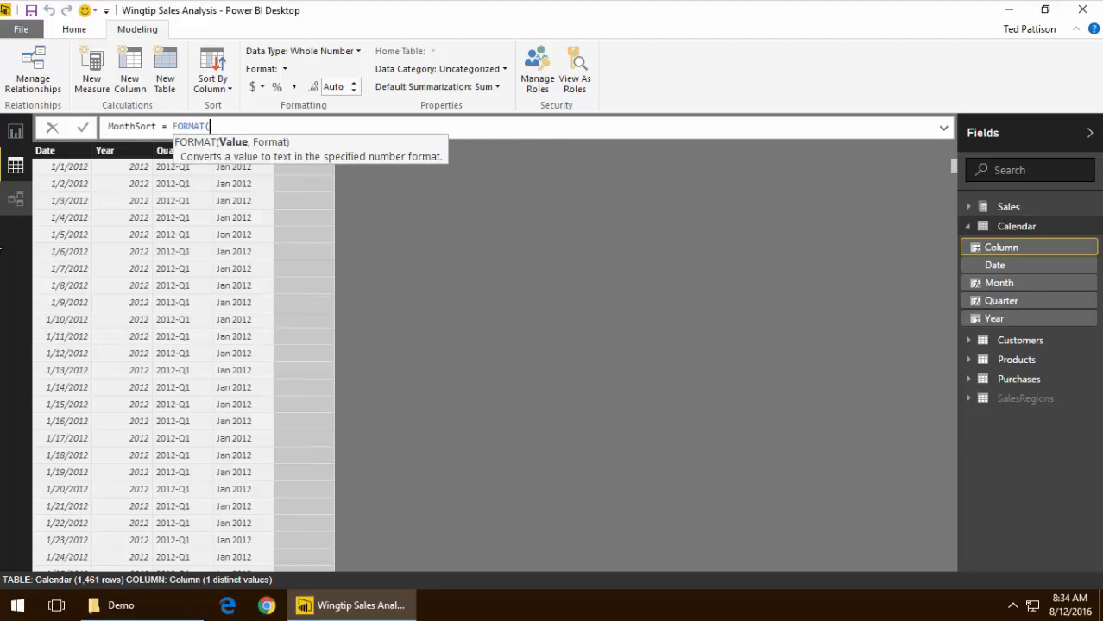
pyautogui.write("'Calendar'[Date],")
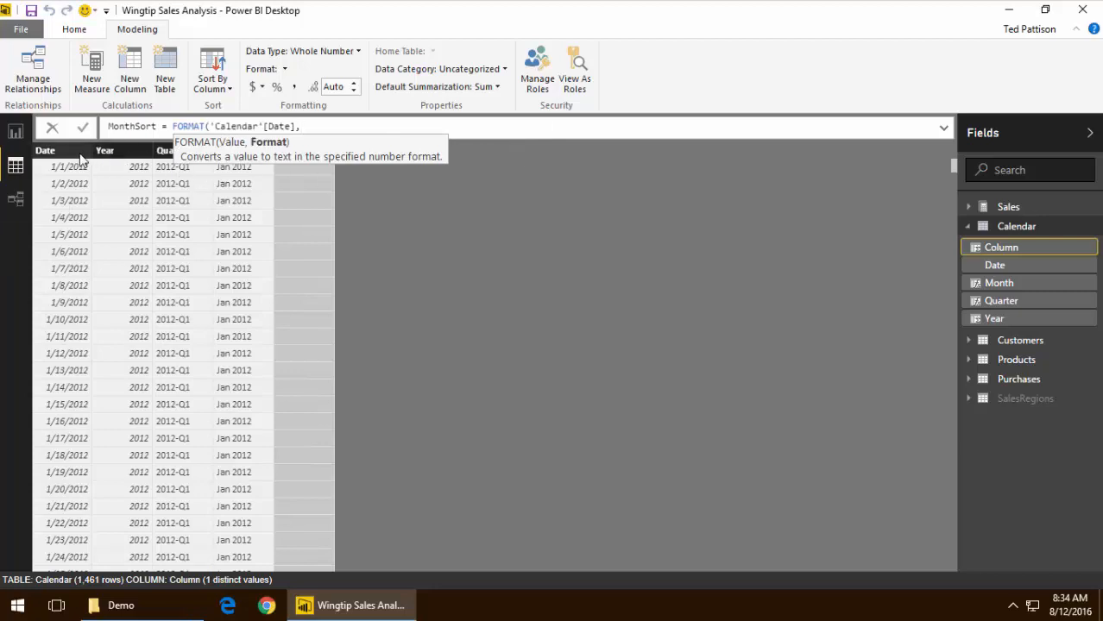
pyautogui.write('"yyyy-')
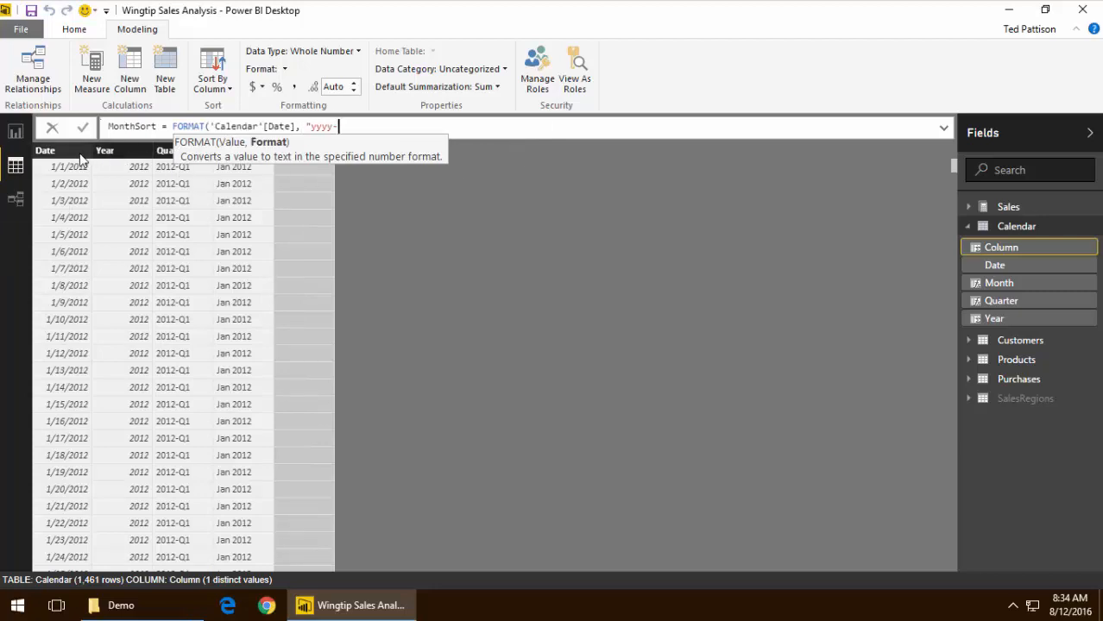
pyautogui.click(82, 127)
pyautogui.write('MOnth in Year = f')
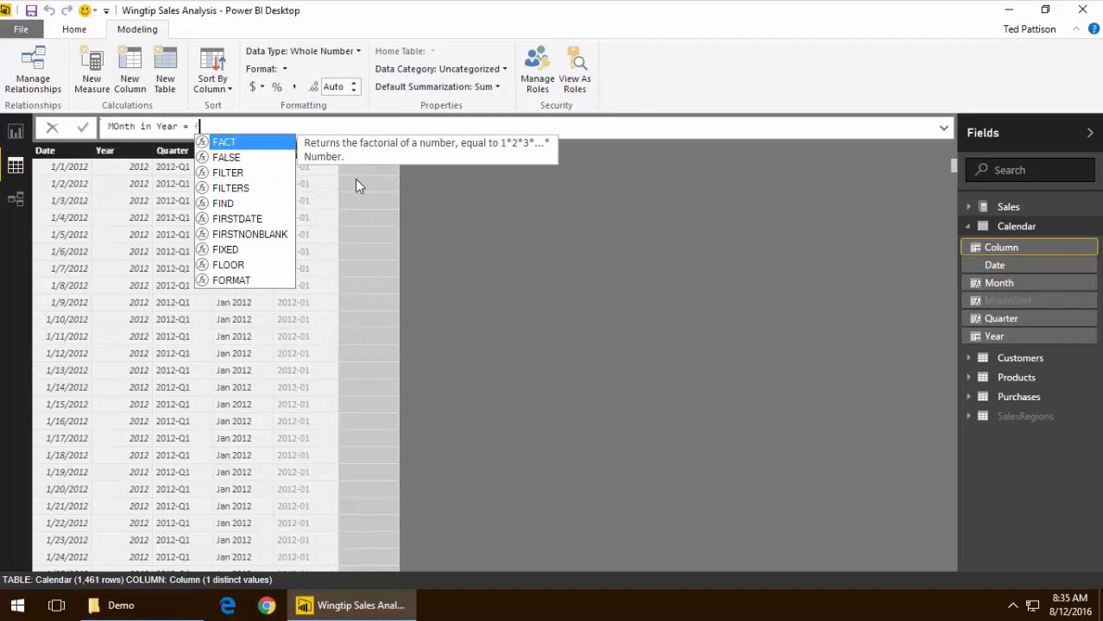
# Add Month in Year = FORMAT('Calendar'[Date], "MMM") and sort it by MonthInYearSort
pyautogui.write('FORMAT(\'Calendar\'[Date], "MMM')
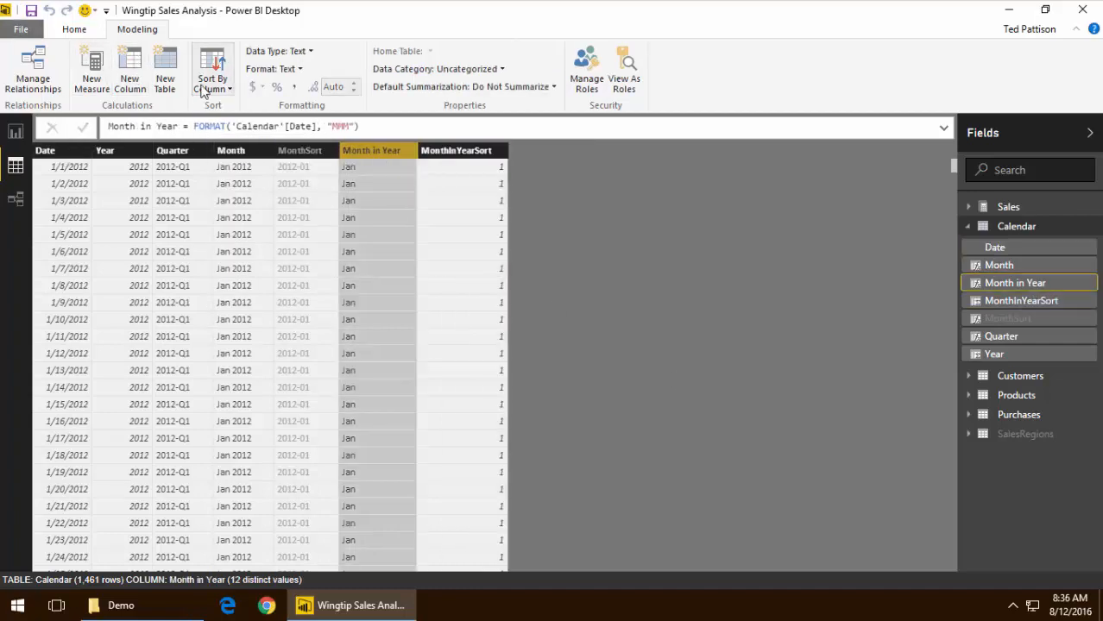
pyautogui.click(1021, 301)
pyautogui.write('Day in Week = FORMAT(')
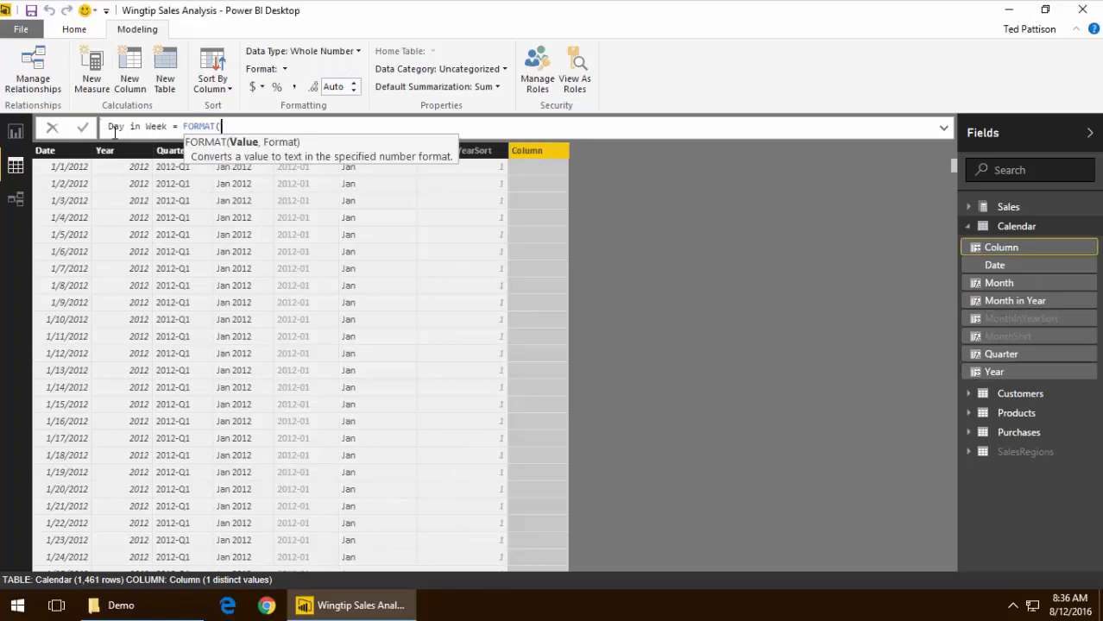
# Add the Day in Week column formatting 'Calendar'[Date] as weekday names
pyautogui.write("'Calendar'[Date],")
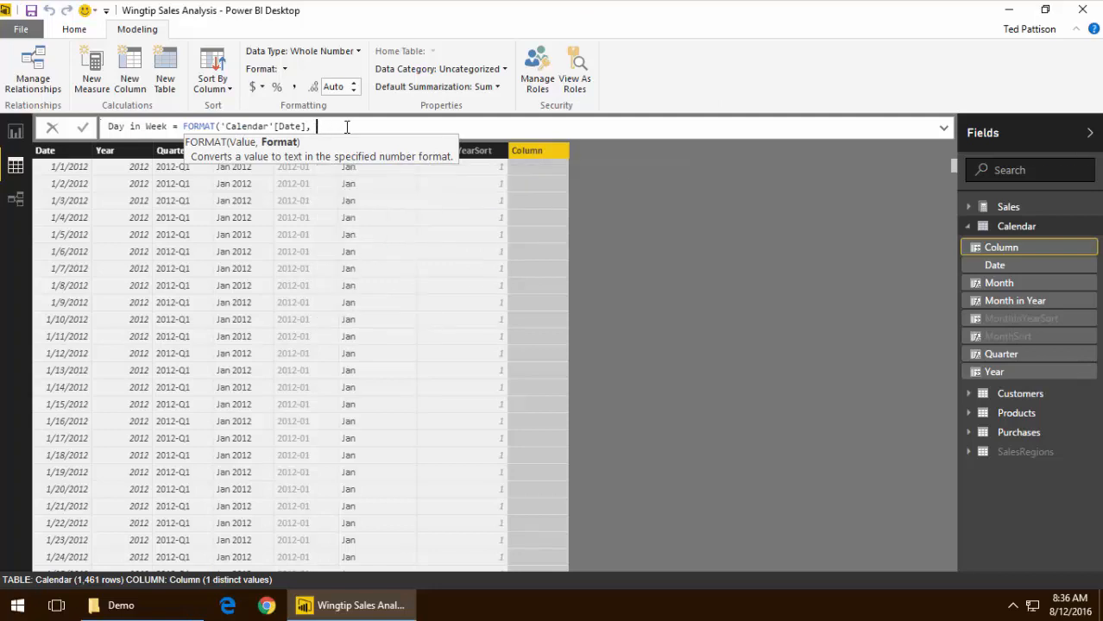
pyautogui.write('"dddd")')
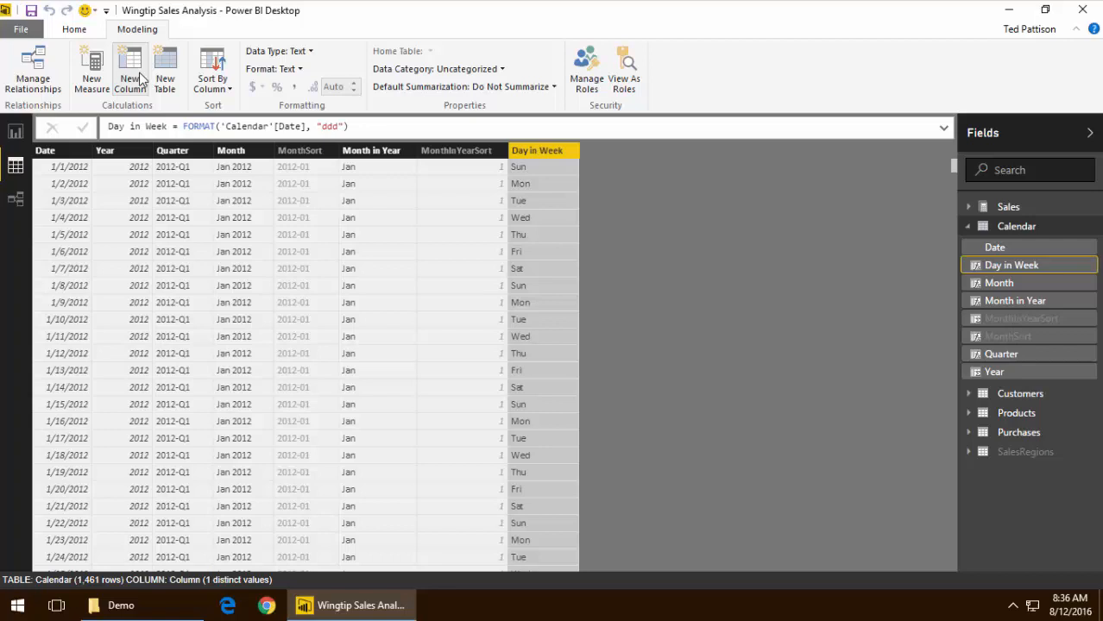
pyautogui.click(129, 69)
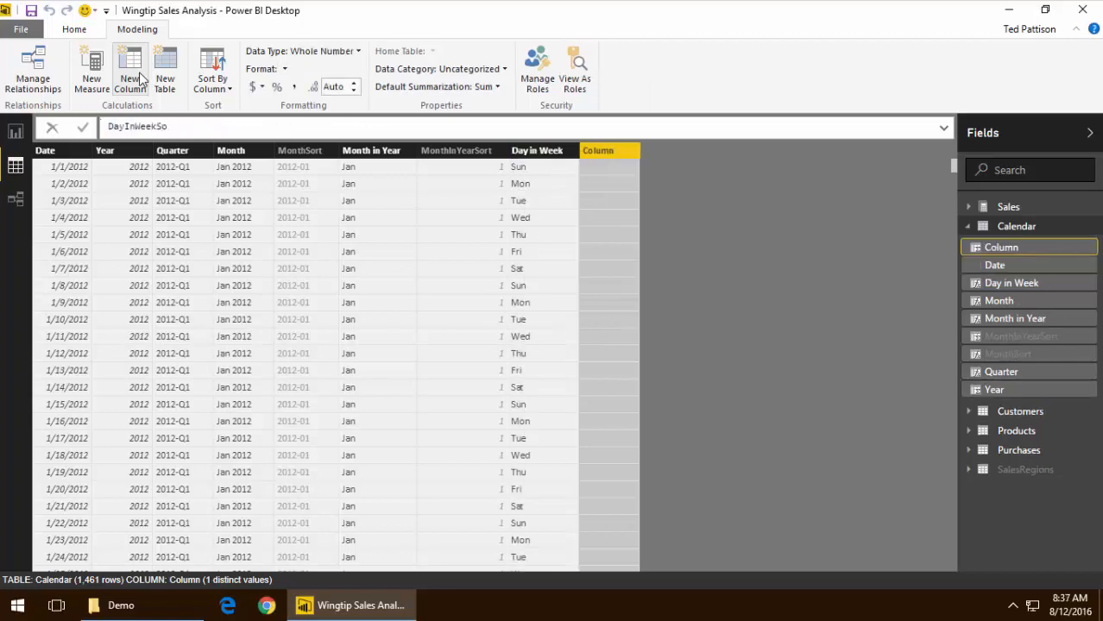
# Add DayInWeekSort = WEEKDAY('Calendar'[Date], 2) numbering weekdays 1–7
pyautogui.write('WEEKDAY(')
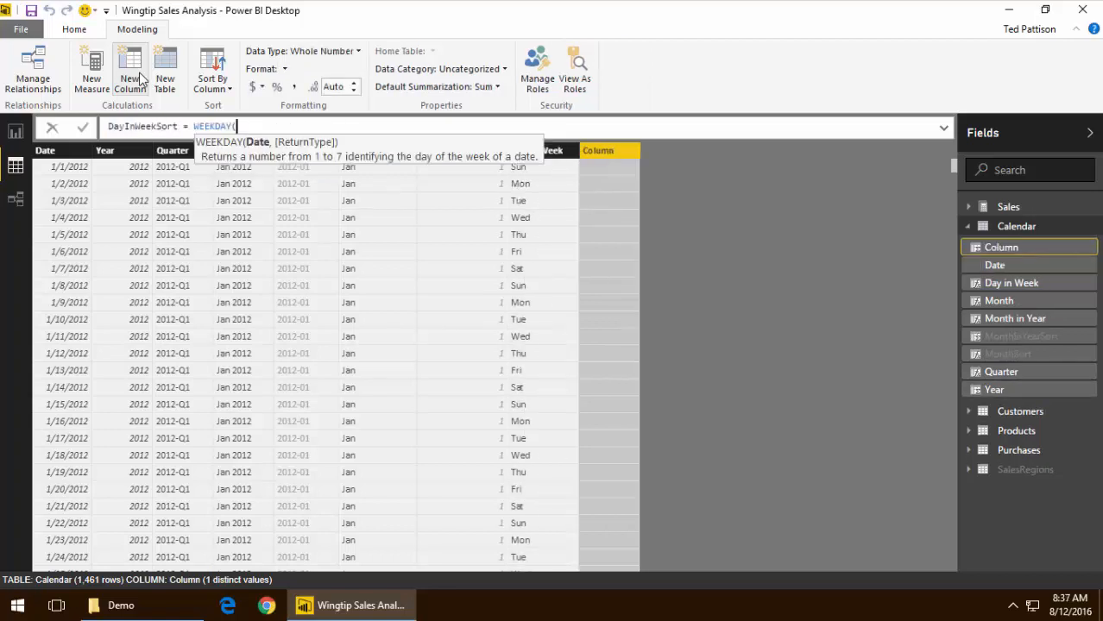
pyautogui.press('enter')
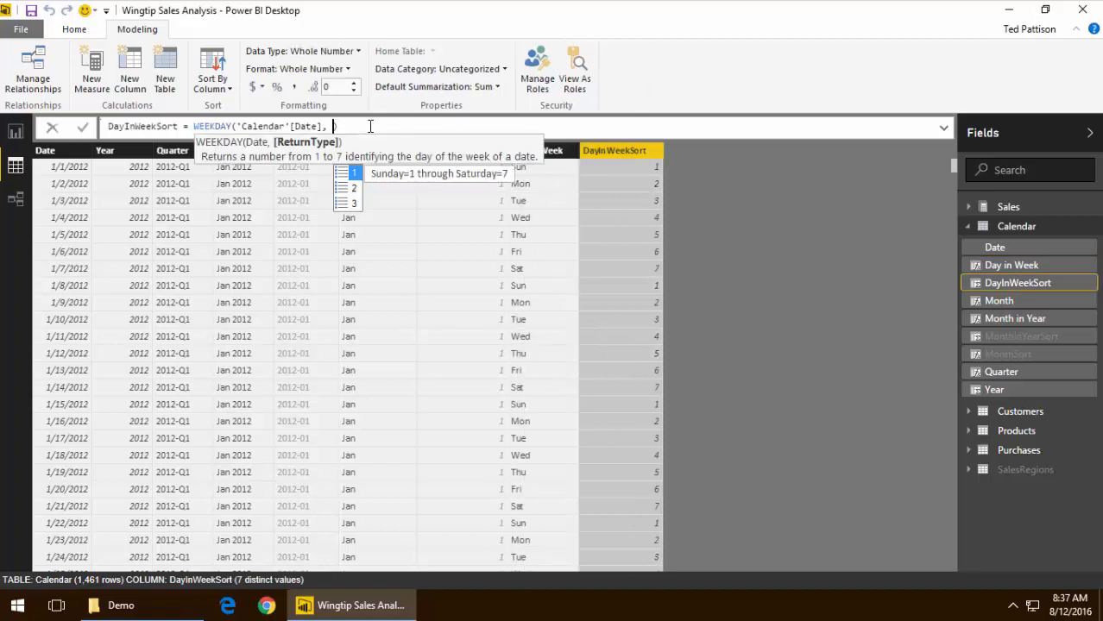
pyautogui.write('2)')
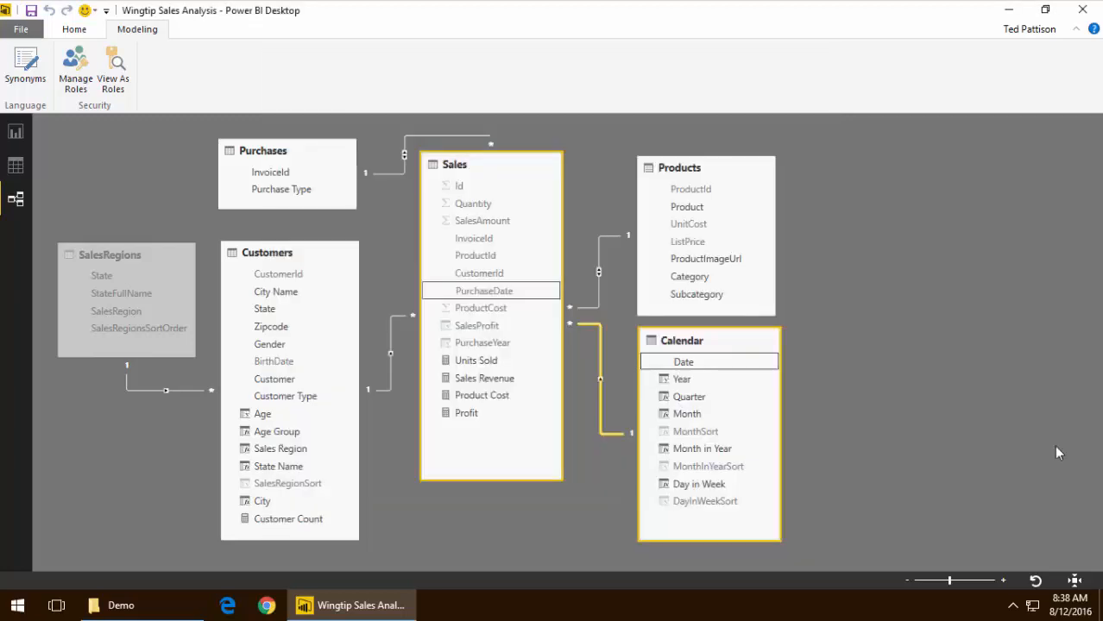
# In Report view, insert a matrix visual for Sales Revenue by Year and Day in Week
pyautogui.click(15, 131)
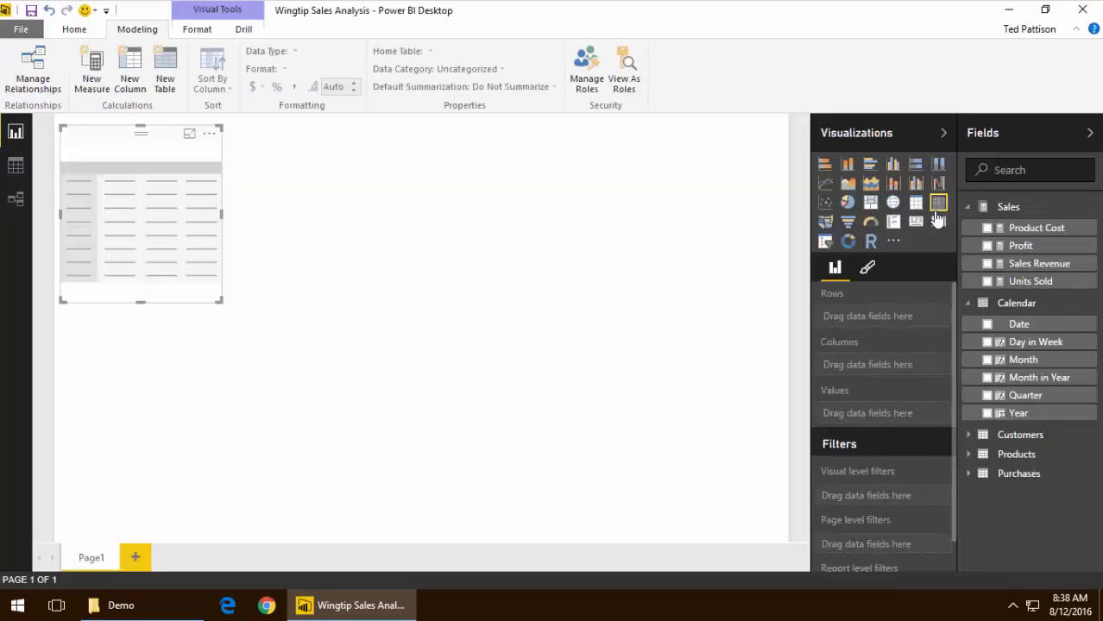
pyautogui.click(988, 342)
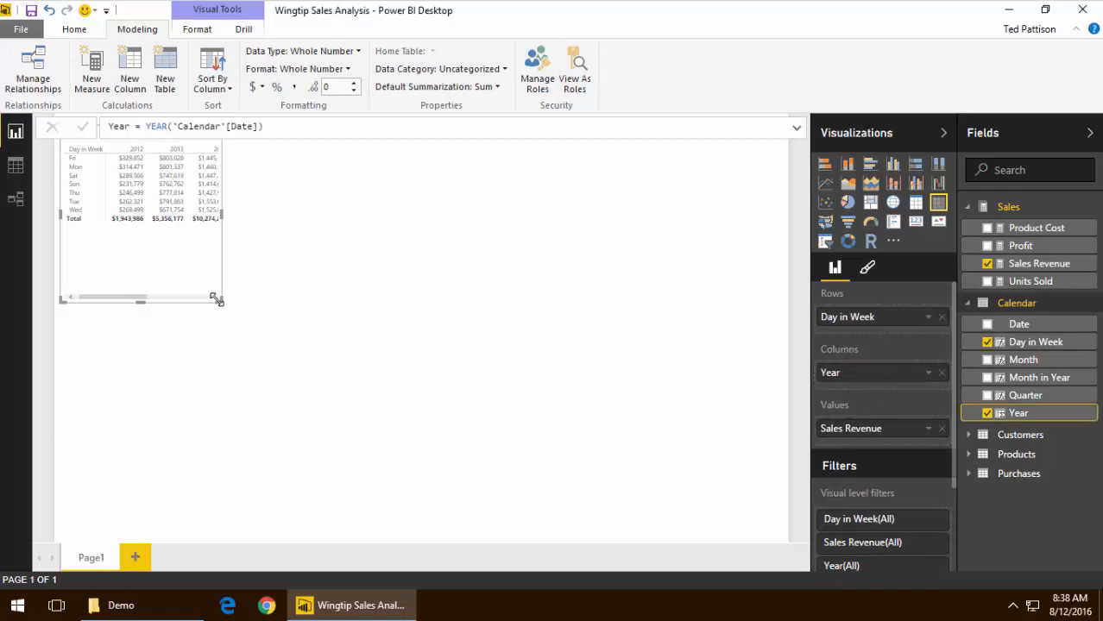
pyautogui.click(74, 29)
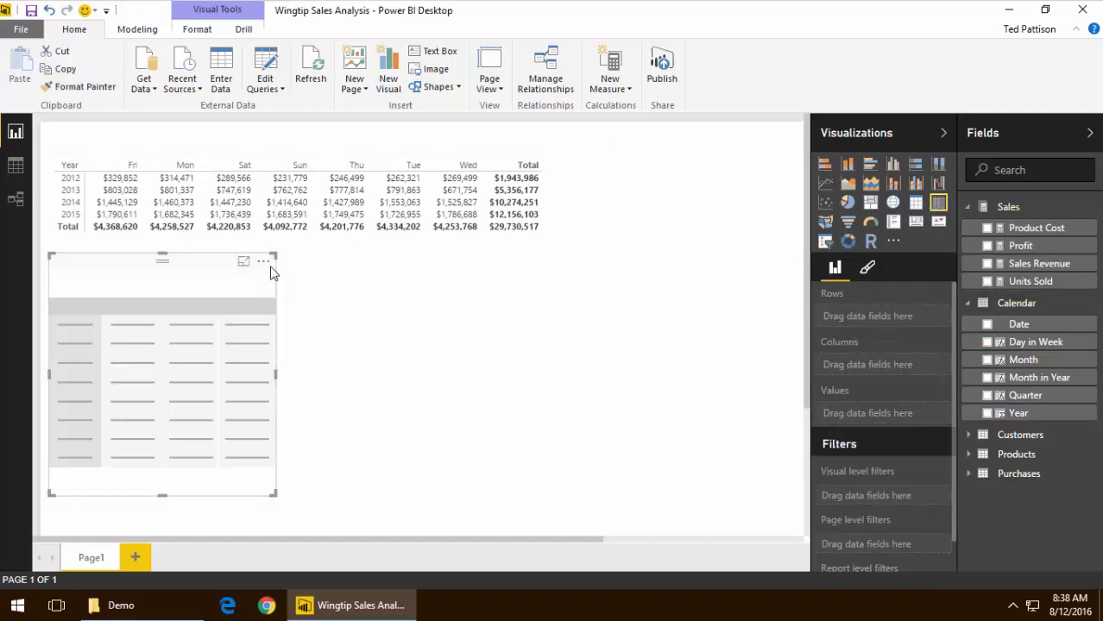
# Build the matrix with Year rows, Month in Year columns and Sales Revenue values
pyautogui.click(987, 377)
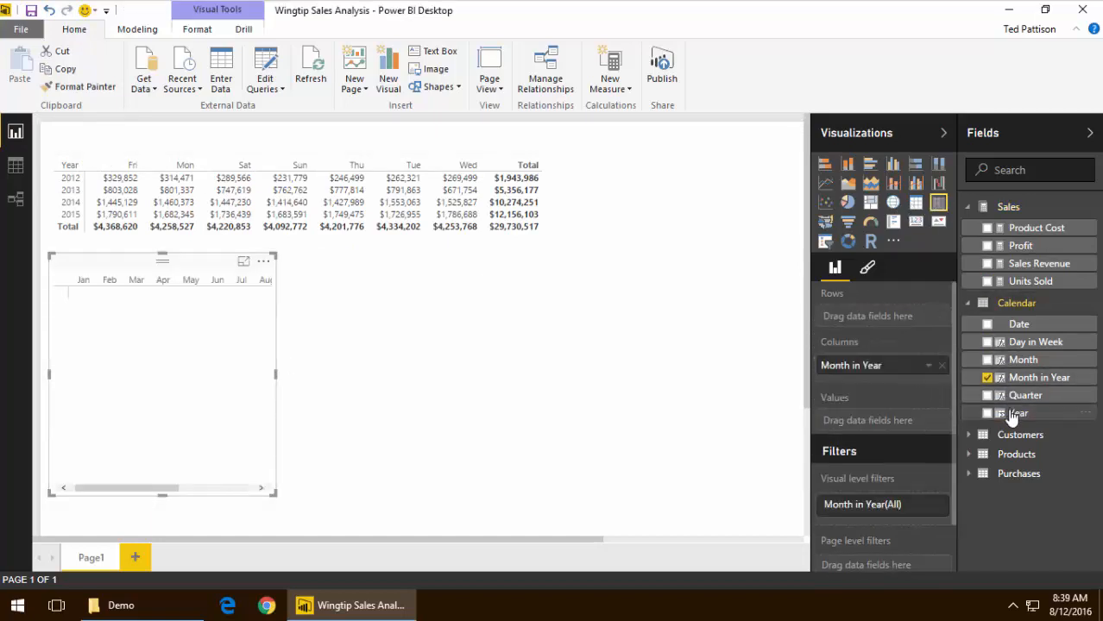
pyautogui.click(987, 412)
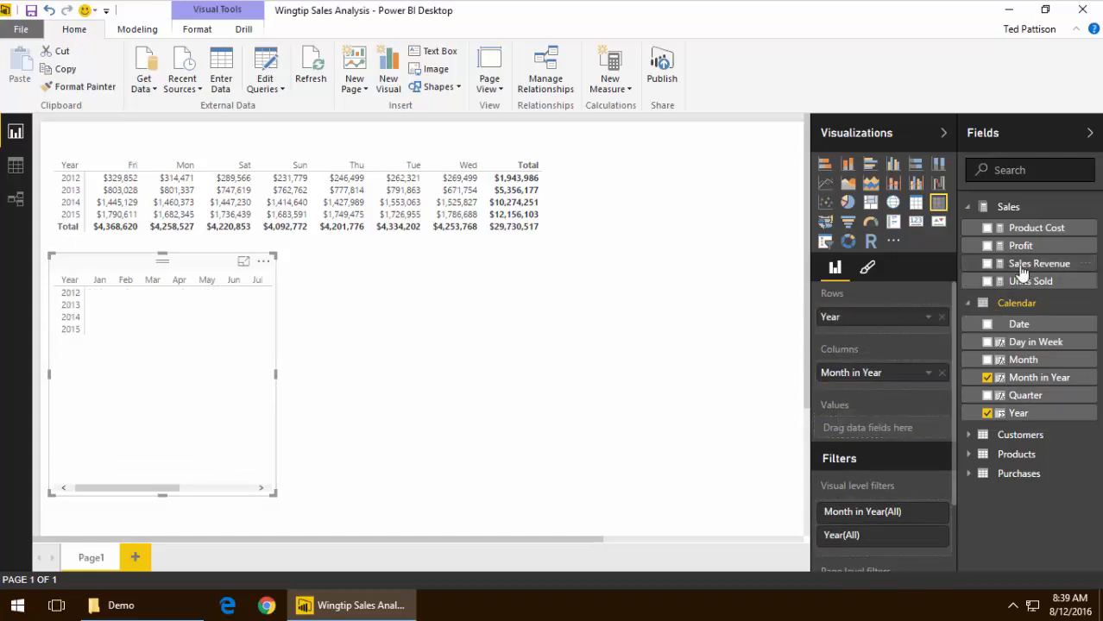
pyautogui.click(1039, 264)
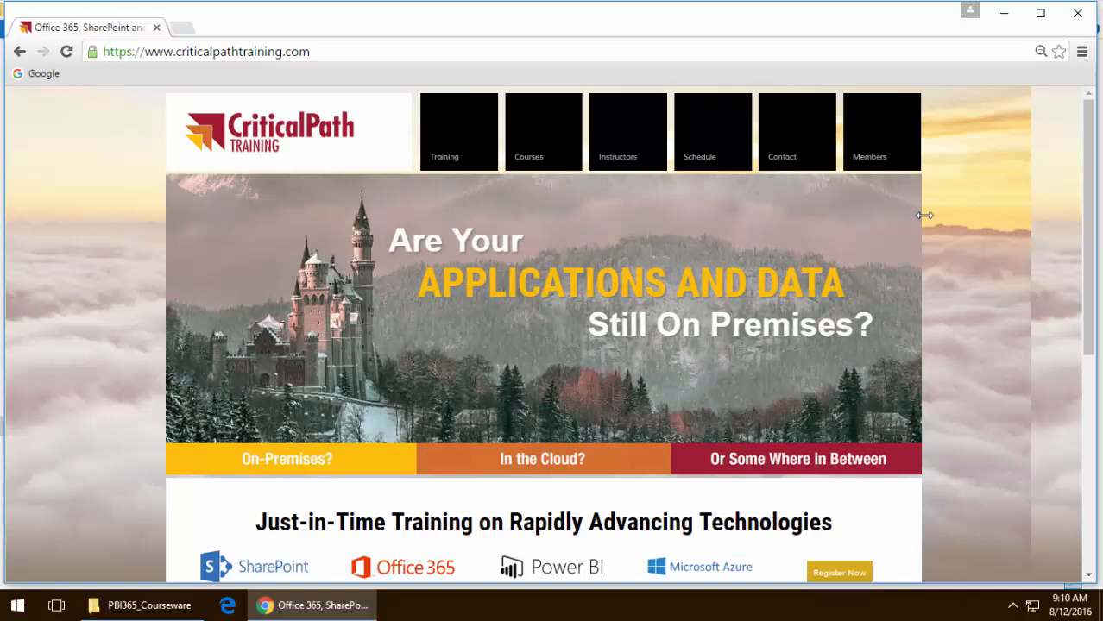
pyautogui.moveTo(997, 215)
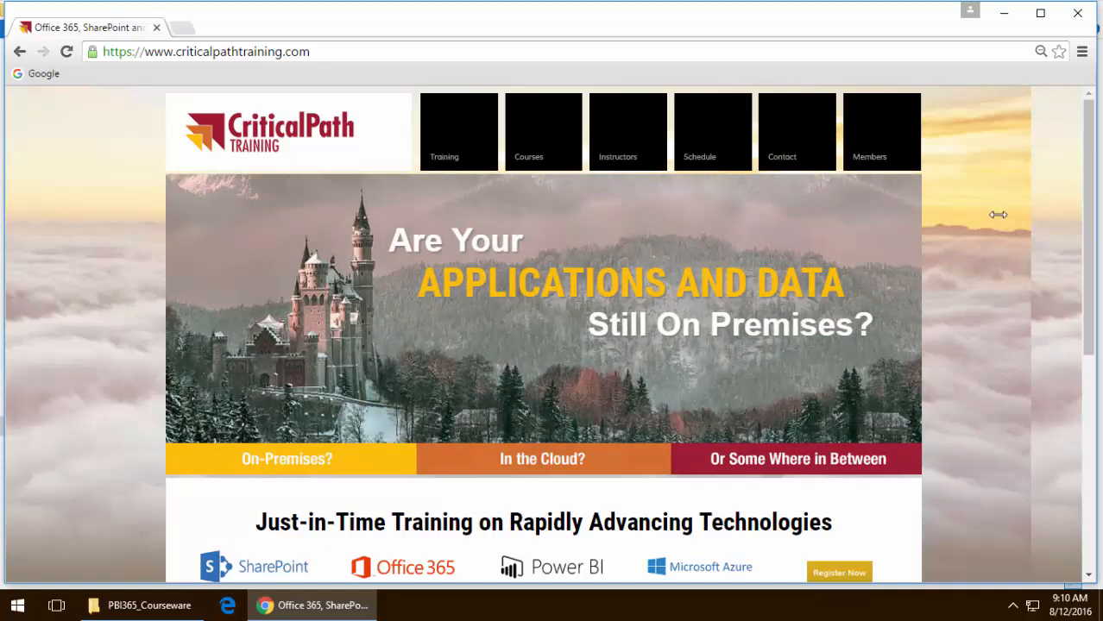
pyautogui.moveTo(543, 131)
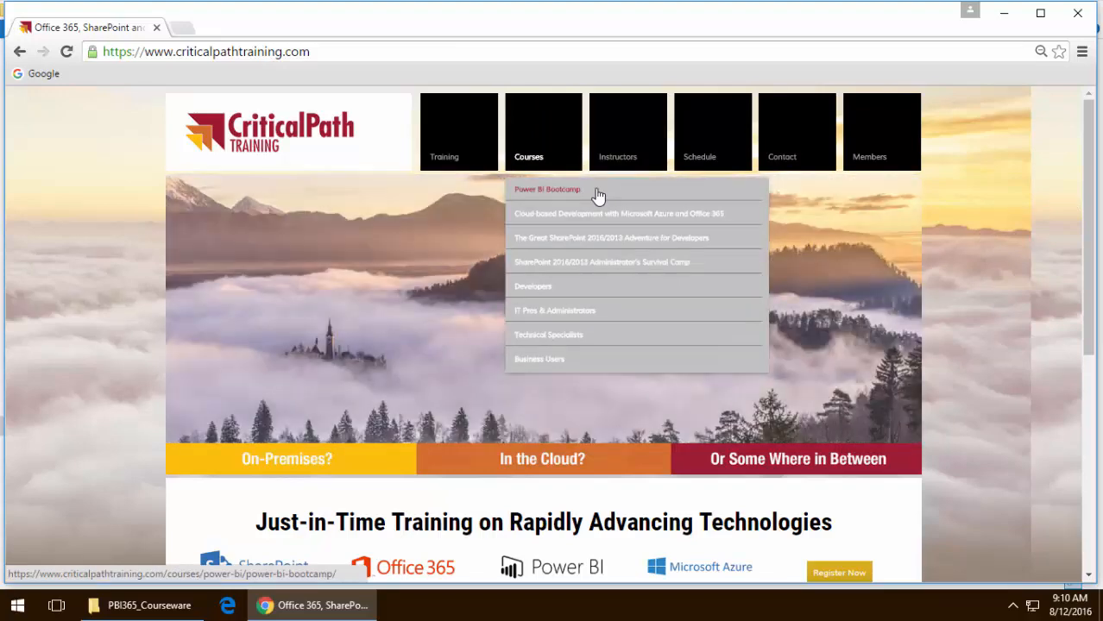
# Open the Power BI Bootcamp course page and scroll to the Course Module Detailed Outline
pyautogui.click(547, 189)
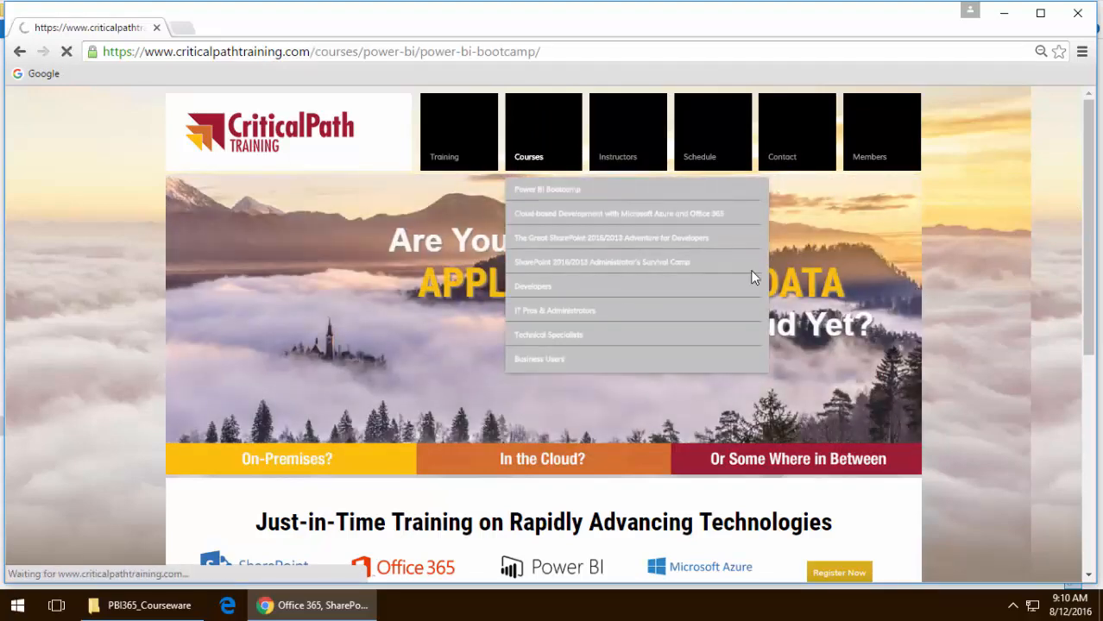
pyautogui.click(547, 189)
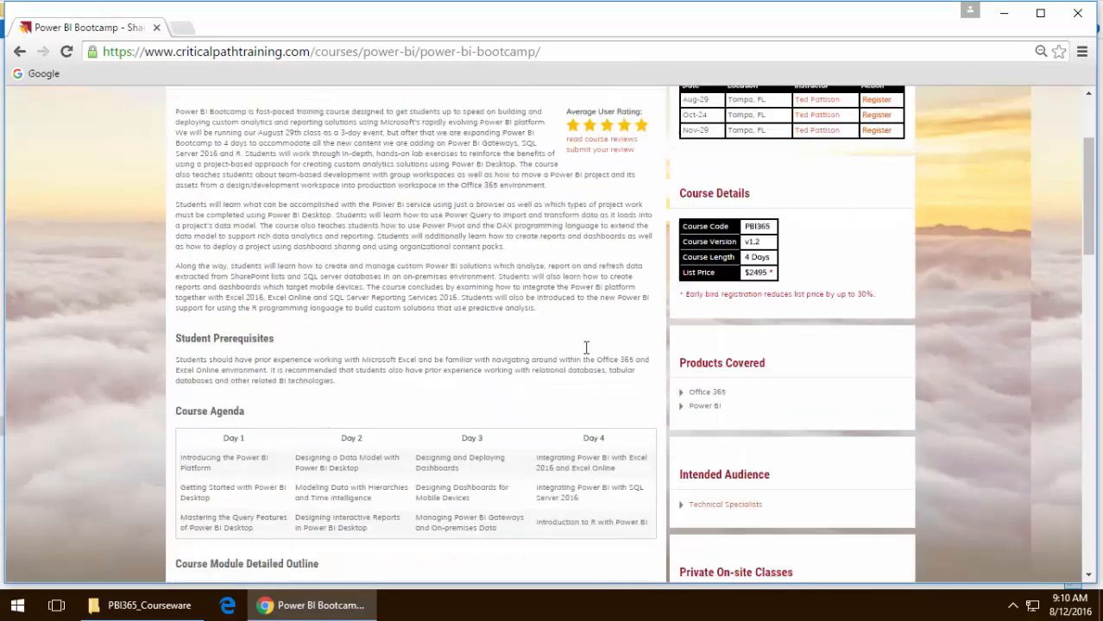
pyautogui.scroll(-3)
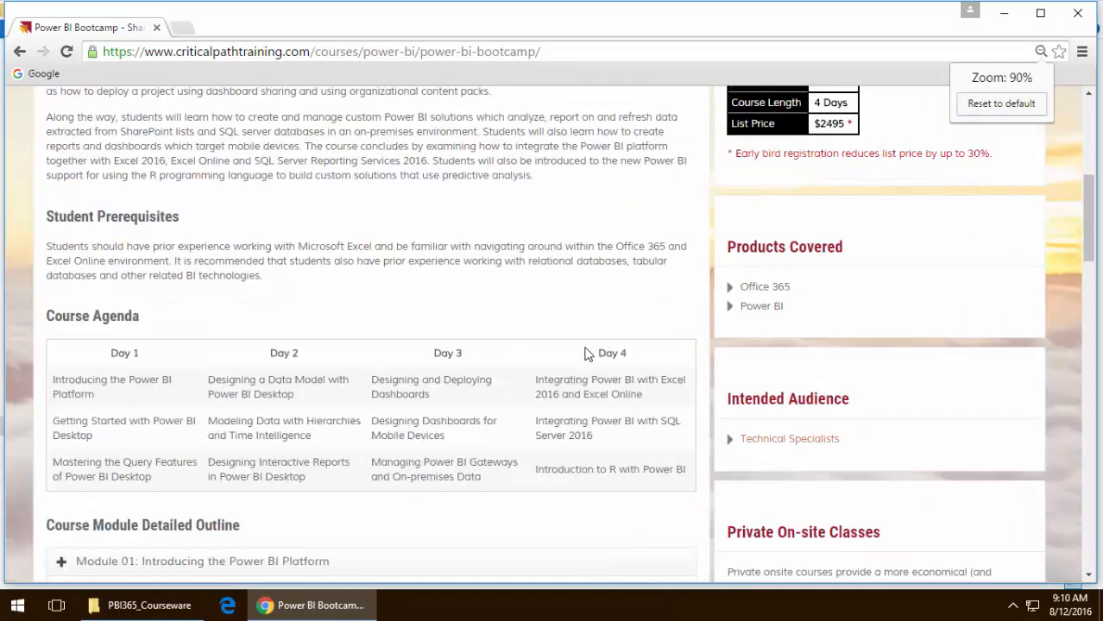
pyautogui.scroll(-3)
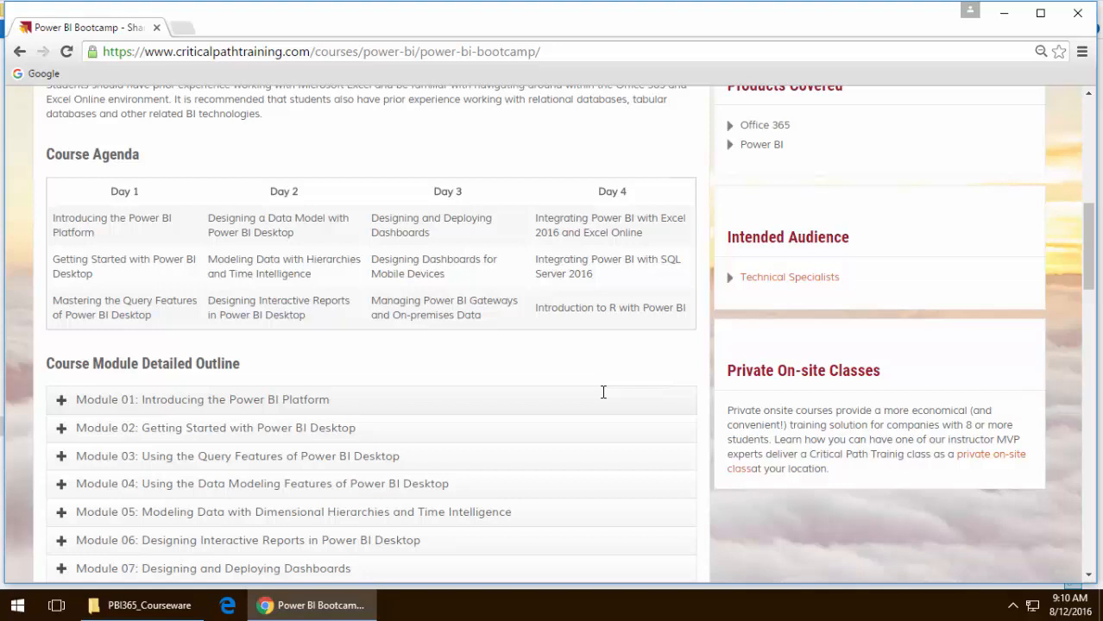
pyautogui.scroll(-3)
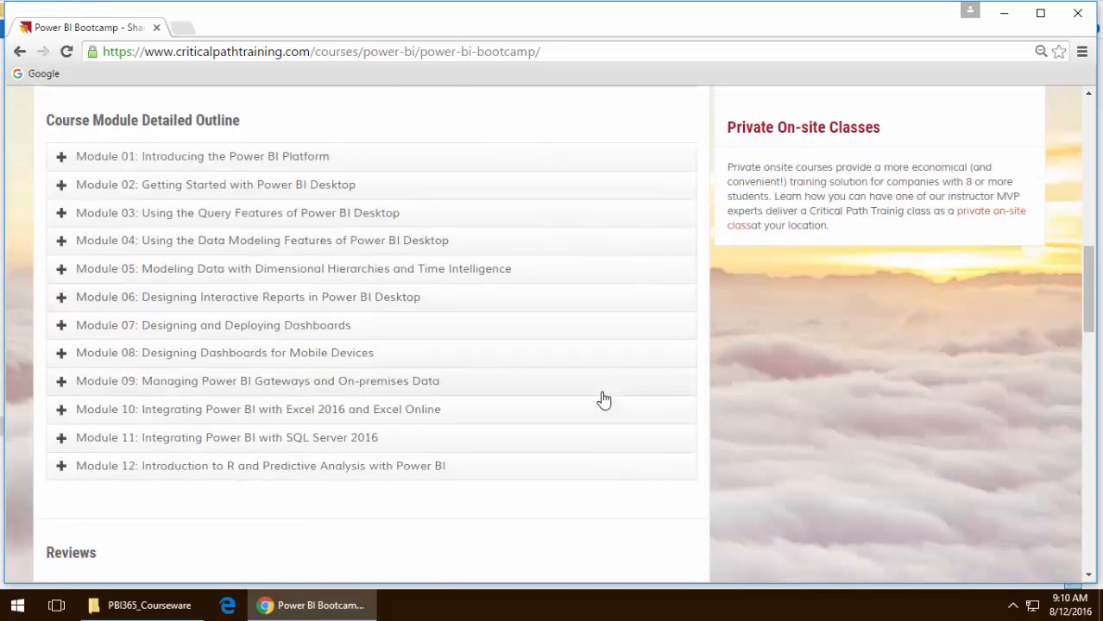